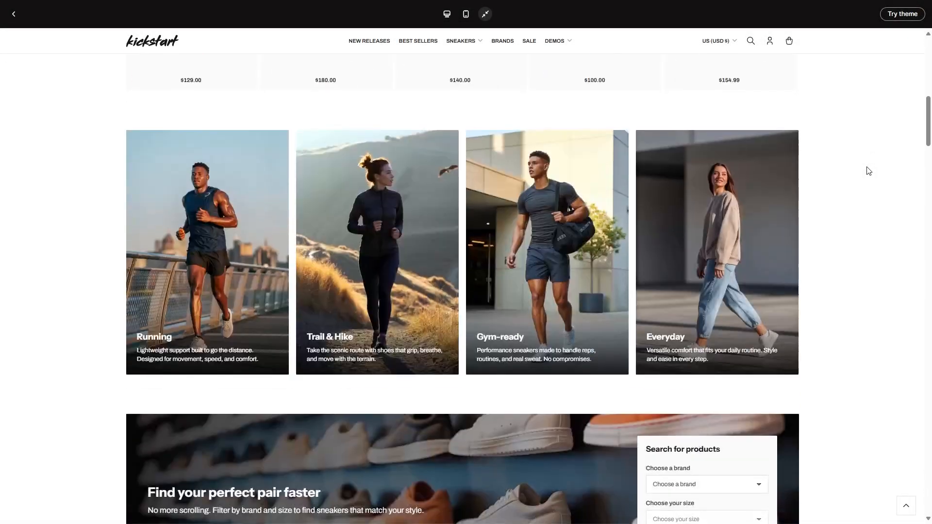
Leave the theme preview and editor and land on the My Shoe Store admin home
{"action": "scroll", "scroll_direction": "up", "scroll_amount": 3}
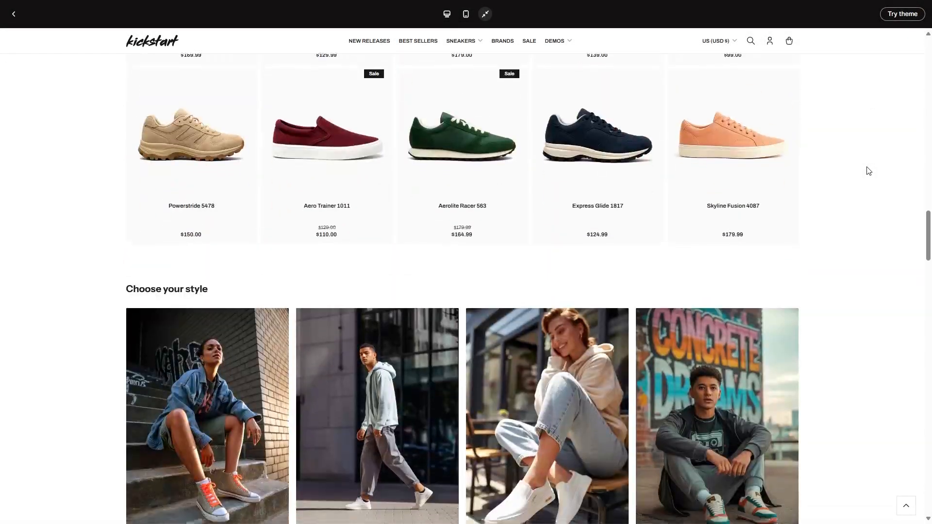
{"action": "scroll", "scroll_direction": "down", "scroll_amount": 3}
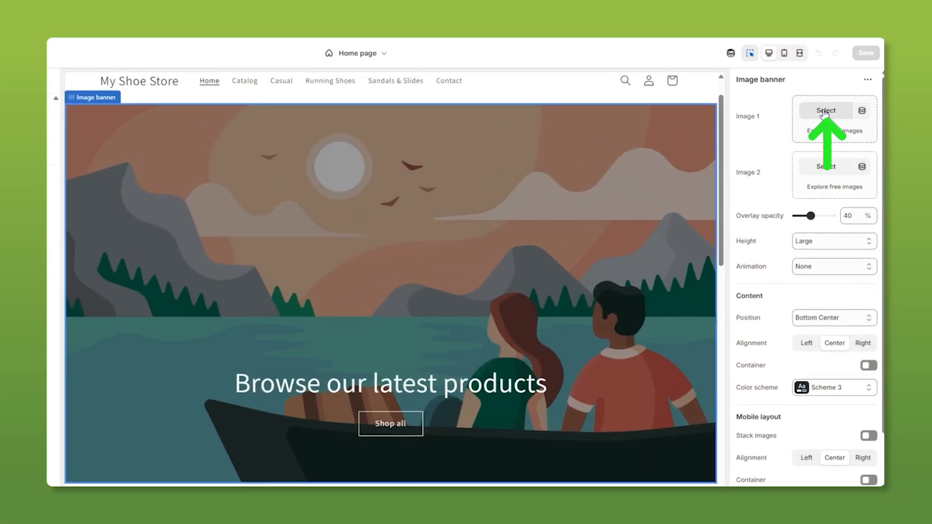
{"action": "left_click", "coordinate": [825, 111]}
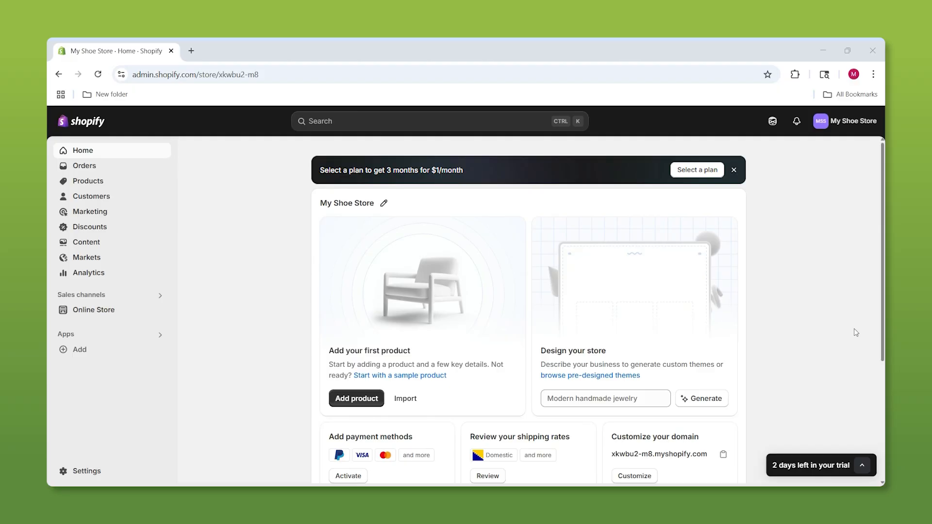
{"action": "mouse_move", "coordinate": [767, 307]}
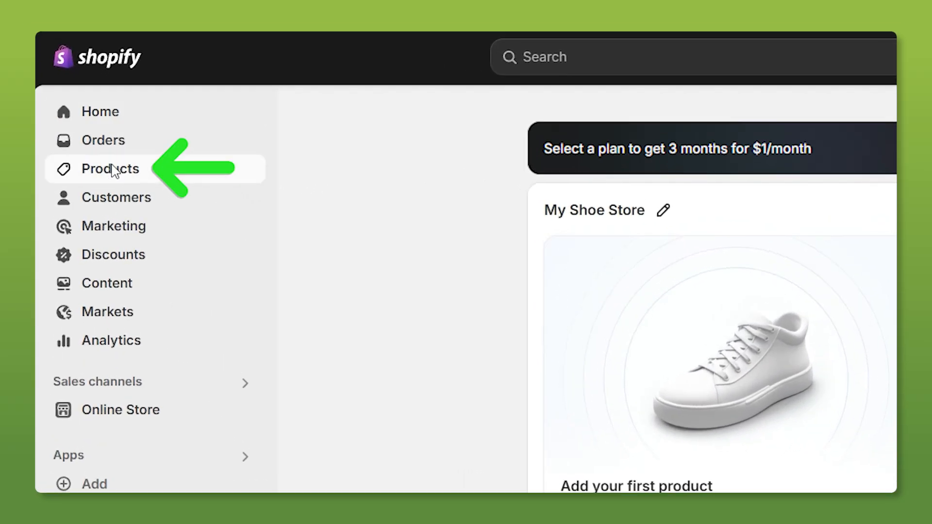
Start a new product titled adidas Men's Adizero Evo SL Running Shoes from Products
{"action": "left_click", "coordinate": [109, 168]}
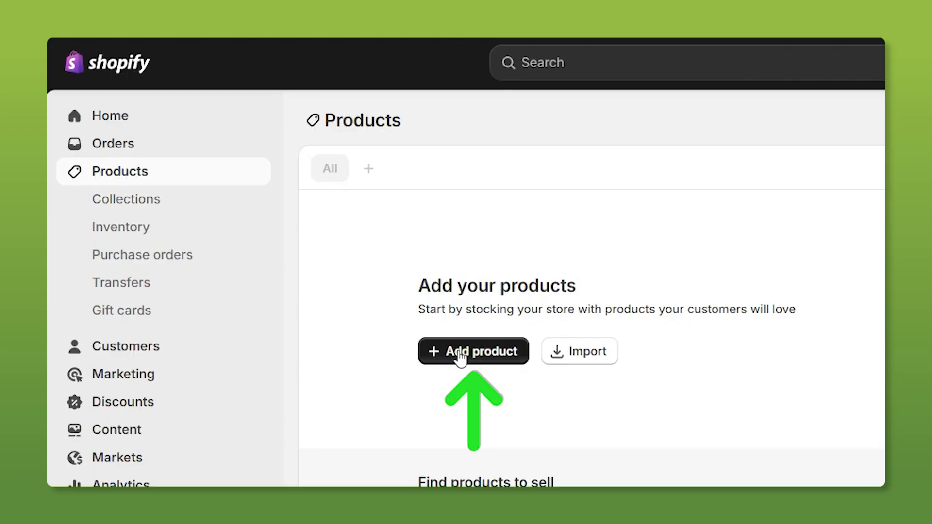
{"action": "left_click", "coordinate": [474, 352]}
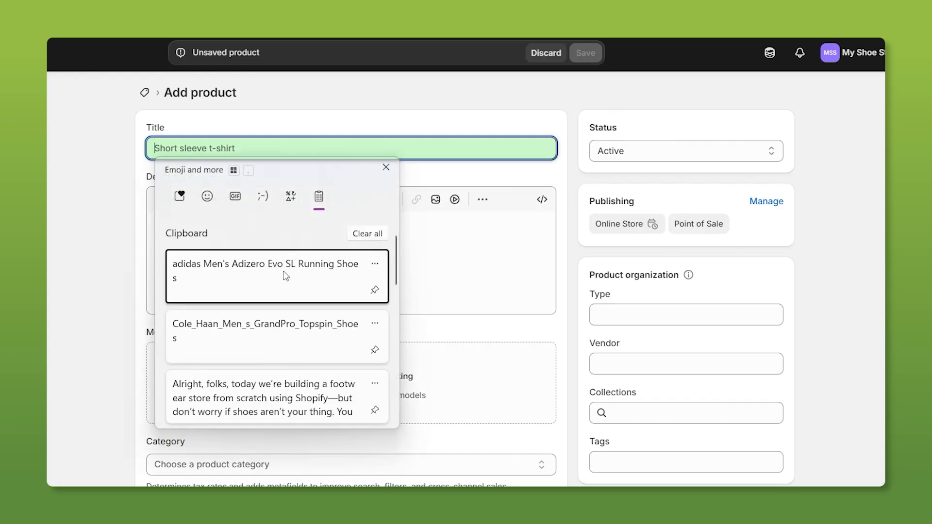
{"action": "left_click", "coordinate": [265, 271]}
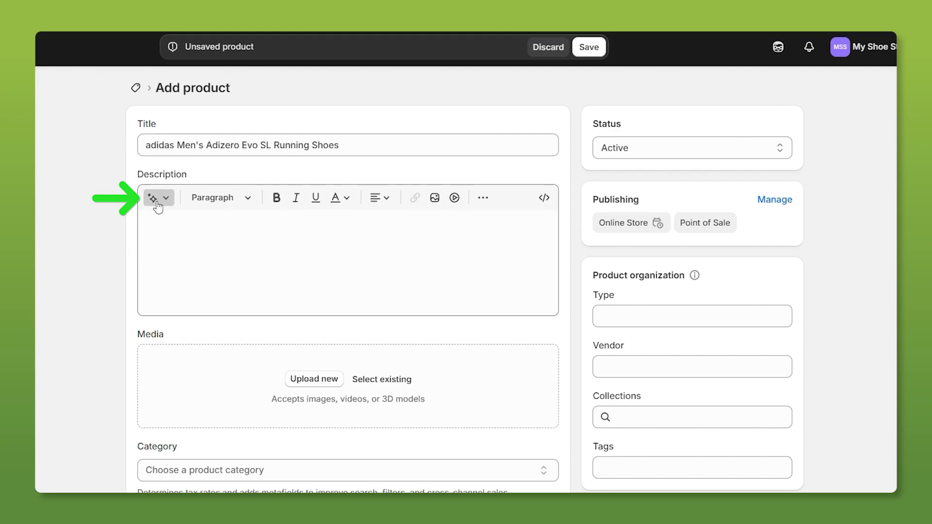
Generate a description from the shoe name as keywords and keep the generated text
{"action": "left_click", "coordinate": [153, 198]}
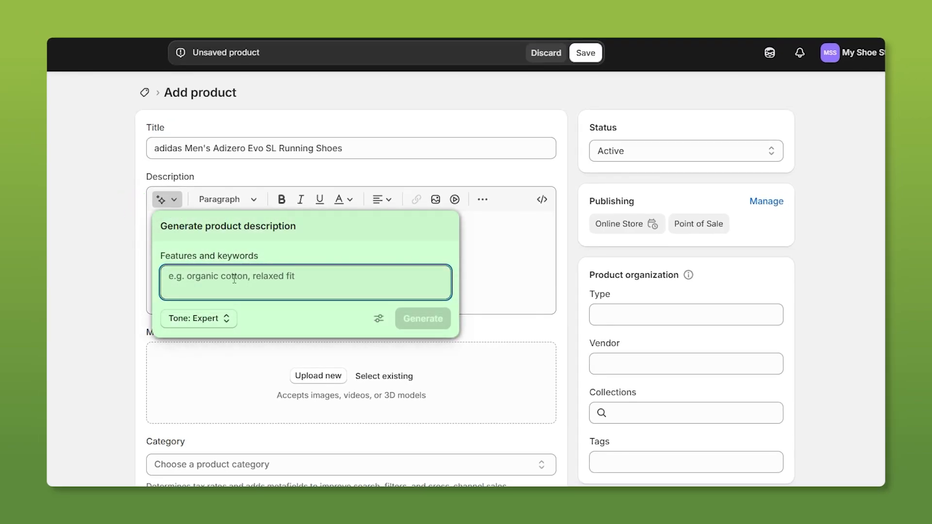
{"action": "type", "text": "adidas Men's Adizero Evo SL Running Shoes"}
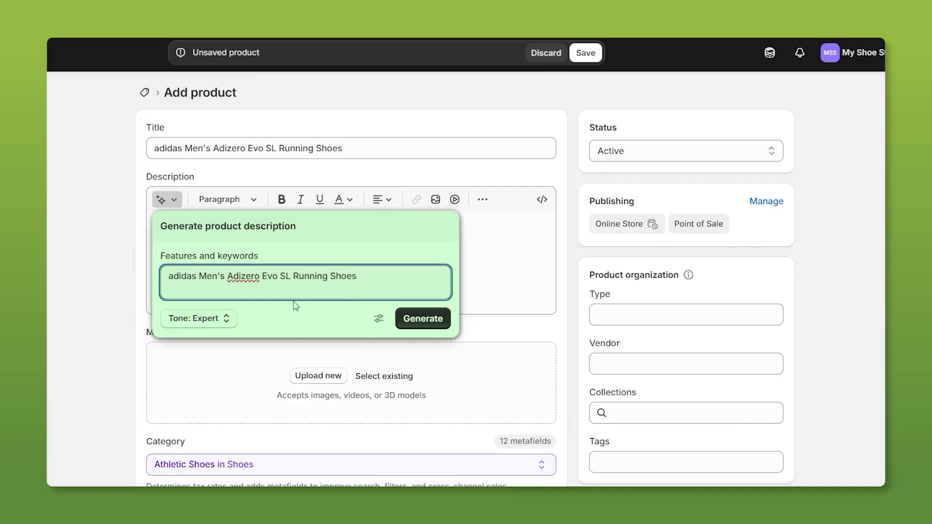
{"action": "left_click", "coordinate": [198, 318]}
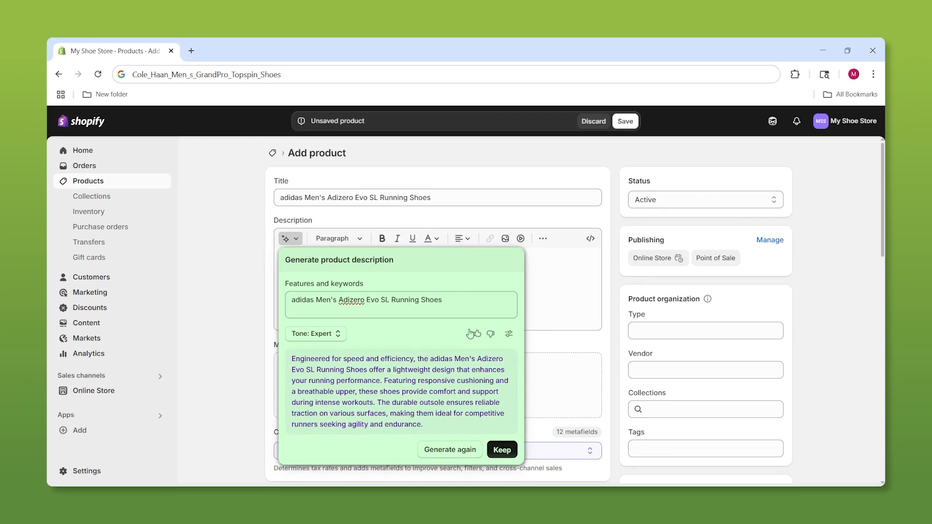
{"action": "left_click", "coordinate": [502, 450]}
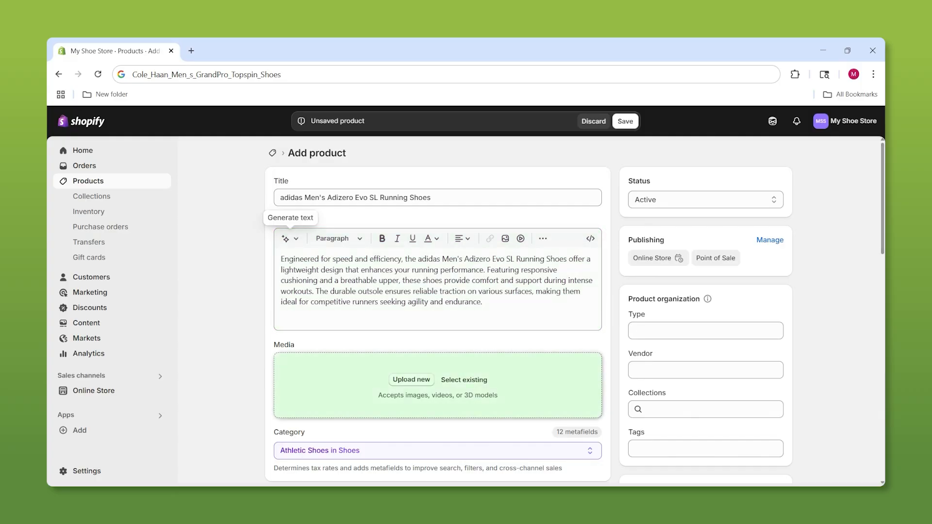
Upload a shoe photo and set the price to 199 with 100 units at the Shop location
{"action": "left_click", "coordinate": [410, 379]}
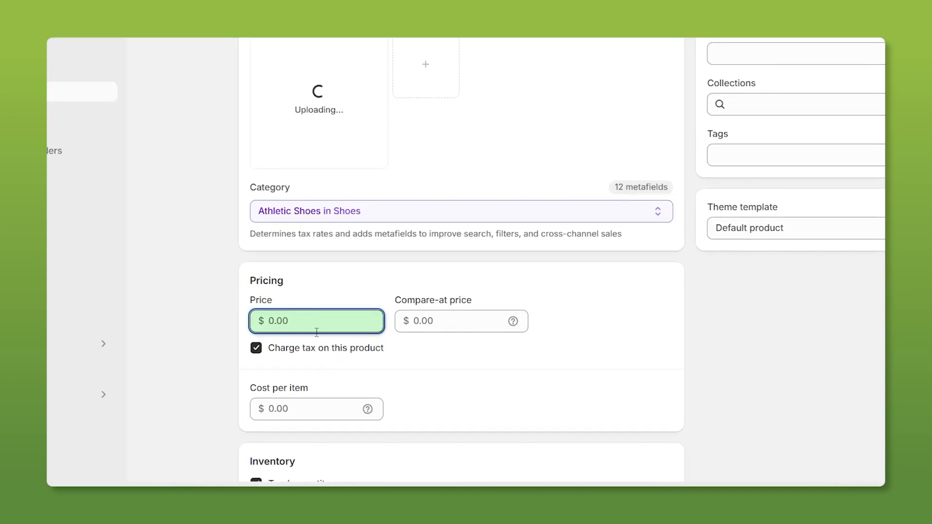
{"action": "type", "text": "199.00"}
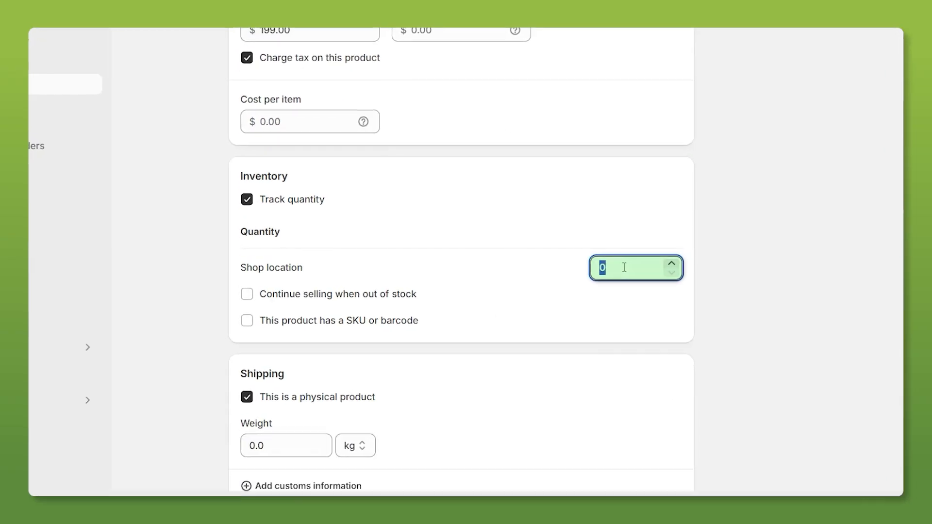
{"action": "type", "text": "100"}
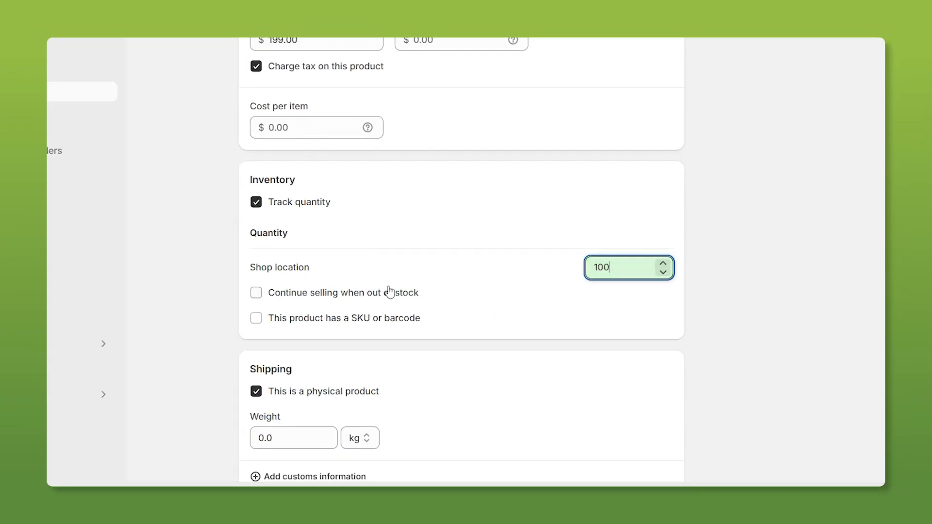
{"action": "scroll", "scroll_direction": "down", "scroll_amount": 3}
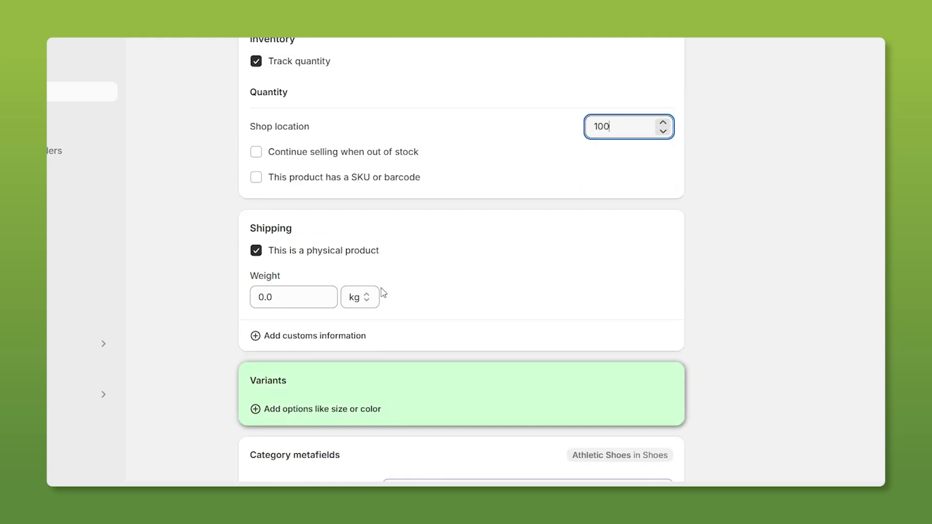
{"action": "scroll", "scroll_direction": "down", "scroll_amount": 3}
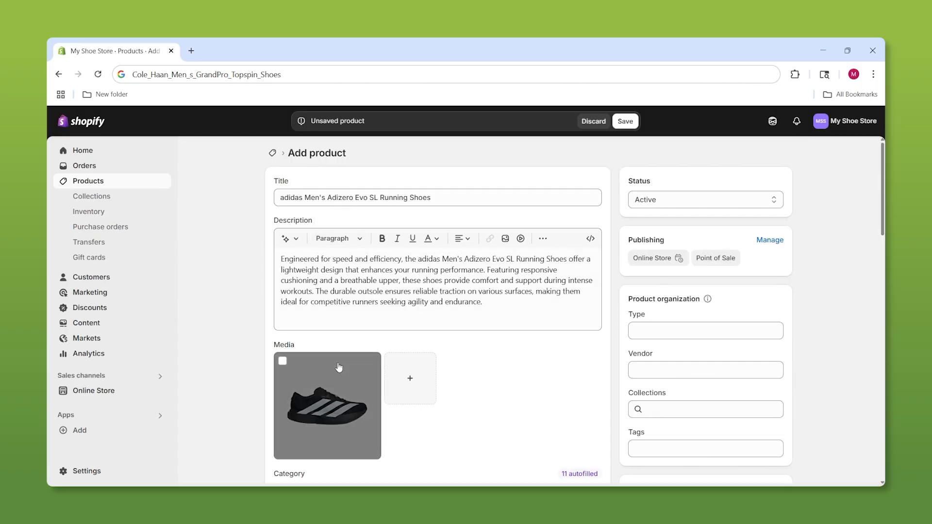
{"action": "scroll", "scroll_direction": "down", "scroll_amount": 3}
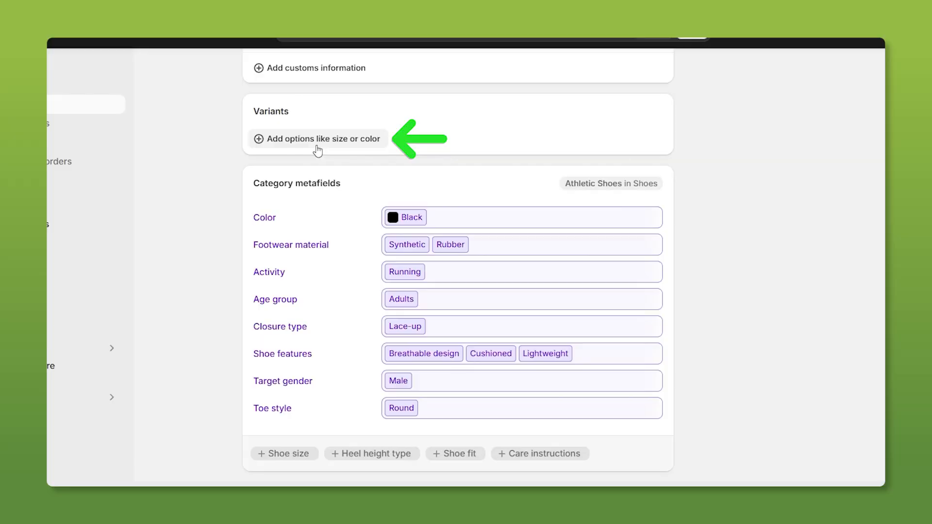
Add Color and Footwear material as variant options for the shoe
{"action": "left_click", "coordinate": [317, 139]}
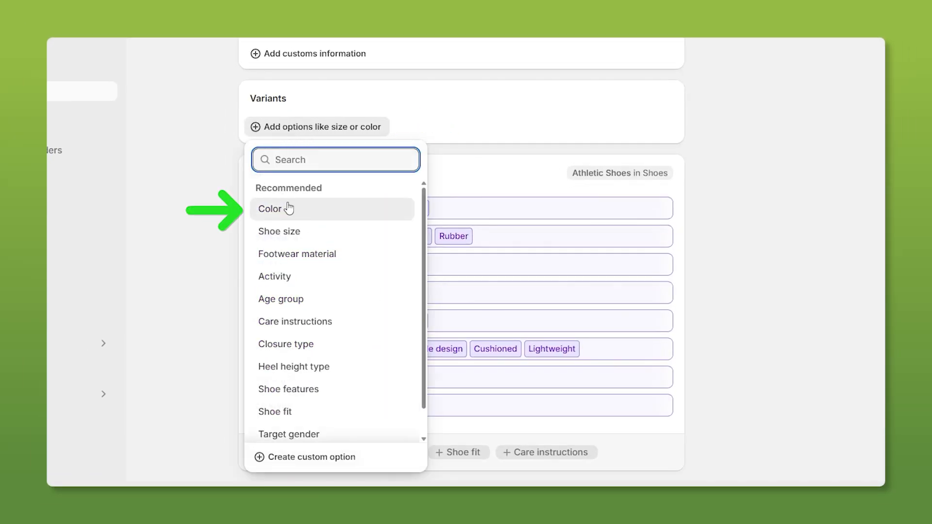
{"action": "left_click", "coordinate": [269, 209]}
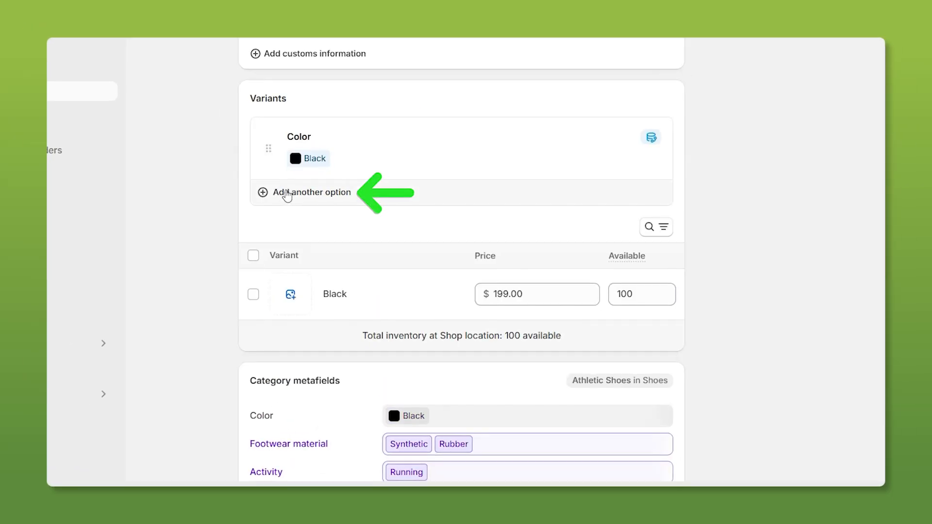
{"action": "left_click", "coordinate": [312, 192]}
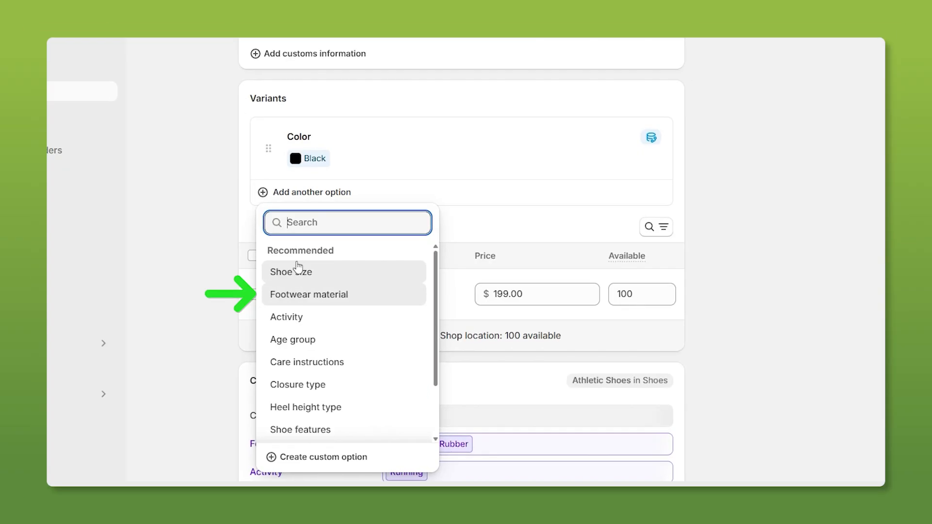
{"action": "left_click", "coordinate": [309, 294]}
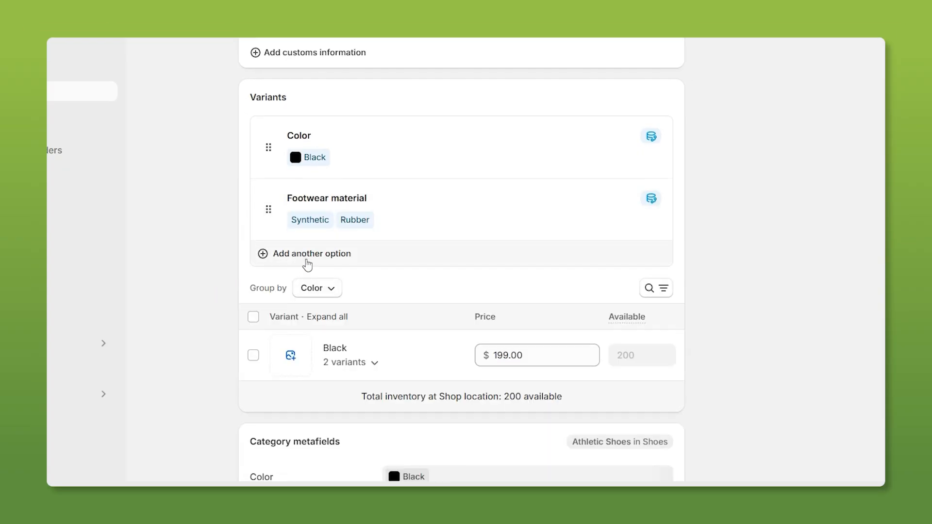
{"action": "scroll", "scroll_direction": "down", "scroll_amount": 3}
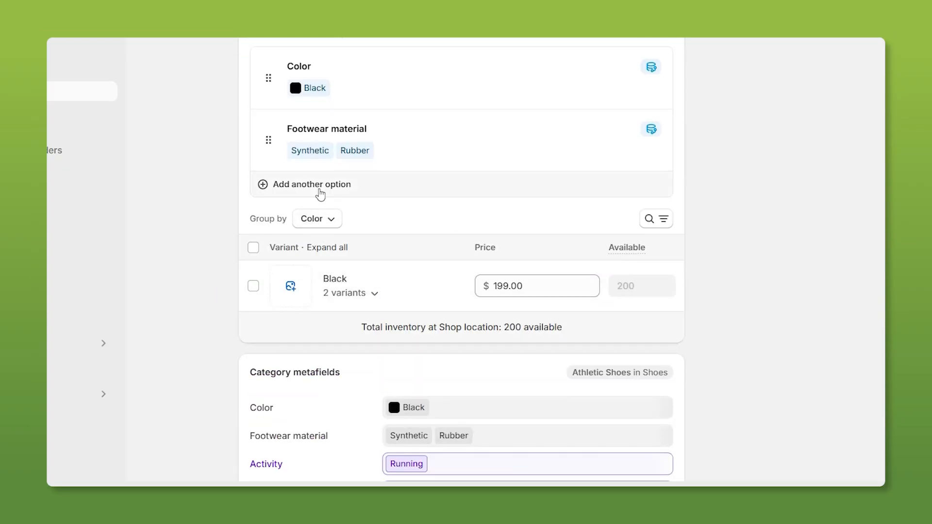
{"action": "left_click", "coordinate": [311, 184]}
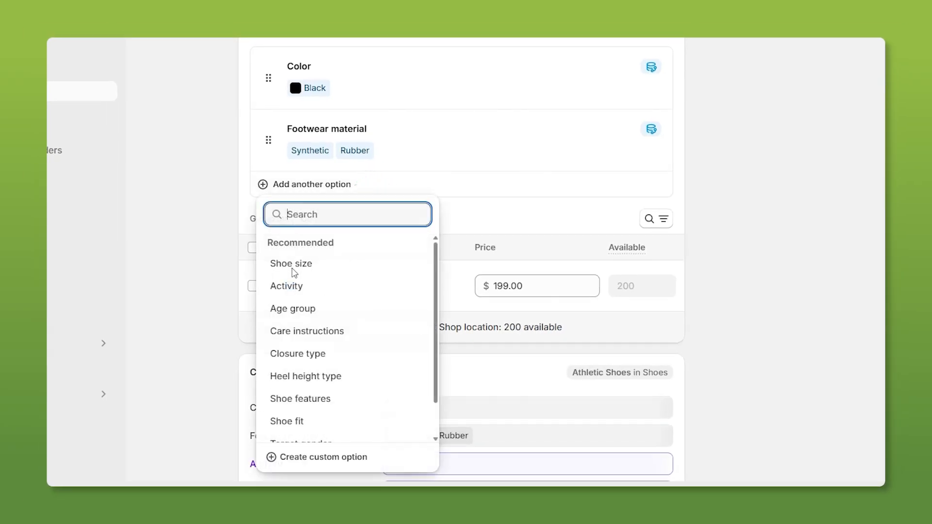
{"action": "left_click", "coordinate": [323, 456]}
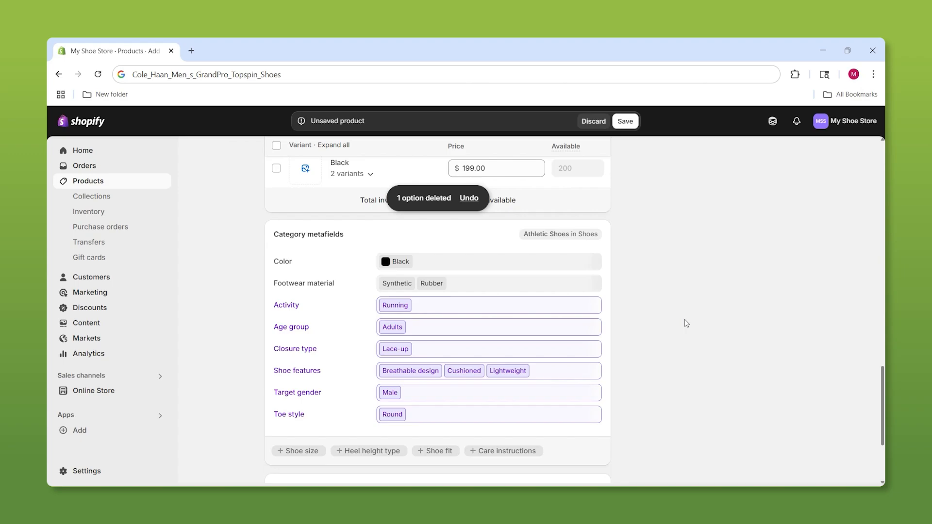
{"action": "scroll", "scroll_direction": "up", "scroll_amount": 3}
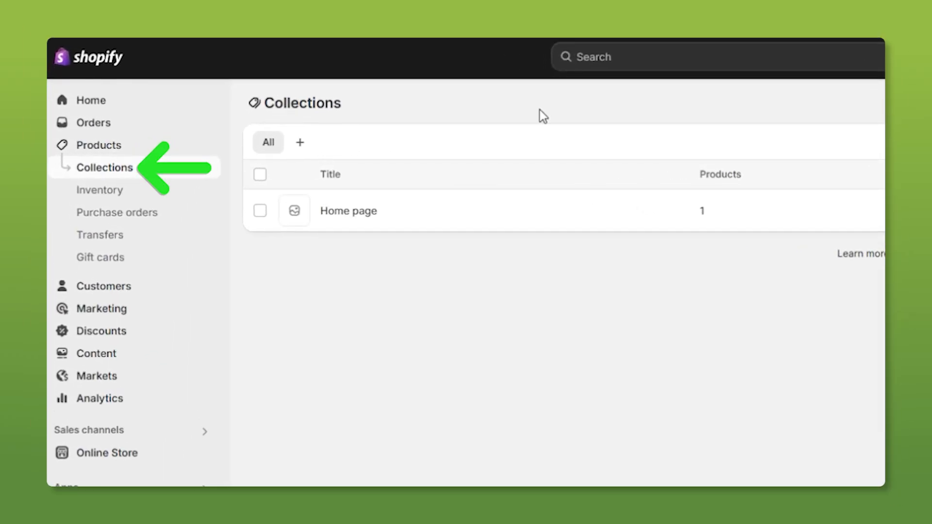
Create a new collection titled Running Shoes
{"action": "left_click", "coordinate": [300, 142]}
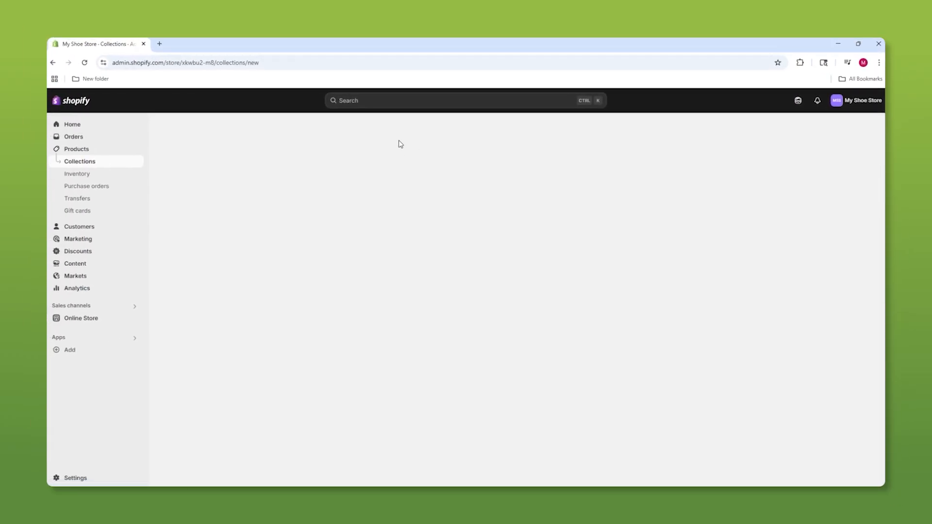
{"action": "type", "text": "R"}
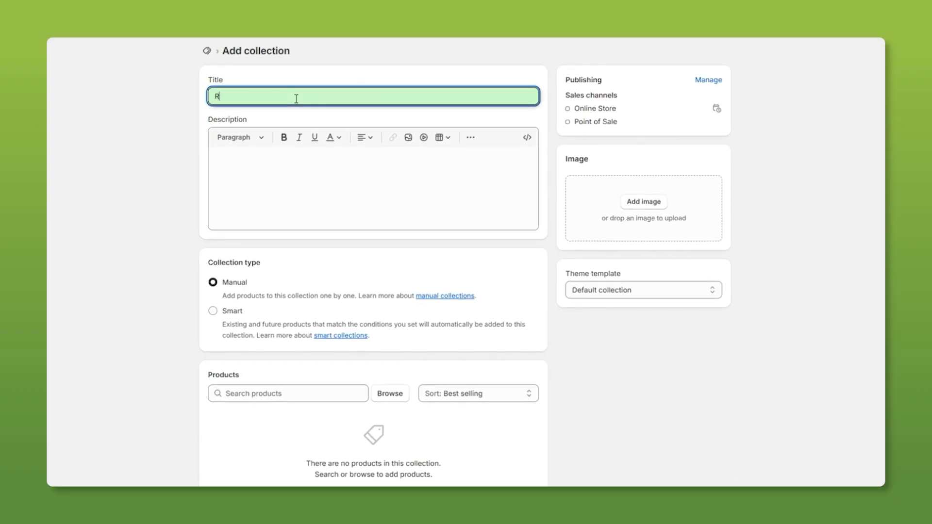
{"action": "type", "text": "Running Shoes"}
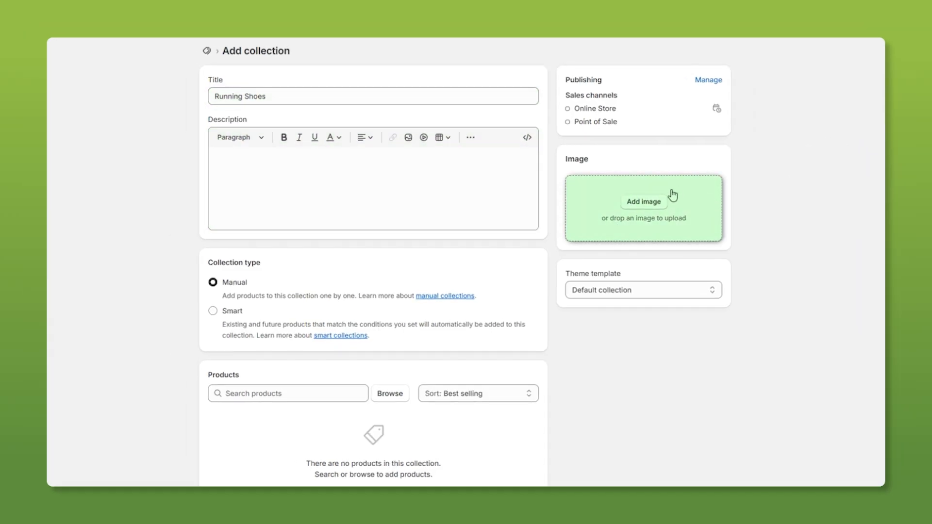
{"action": "mouse_move", "coordinate": [400, 258]}
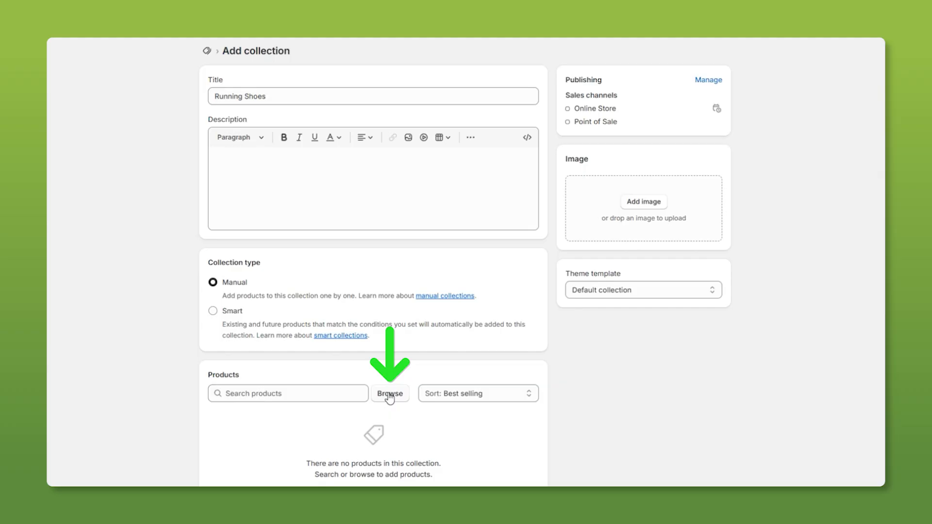
Add the five running shoe products to the collection and save it
{"action": "left_click", "coordinate": [390, 394]}
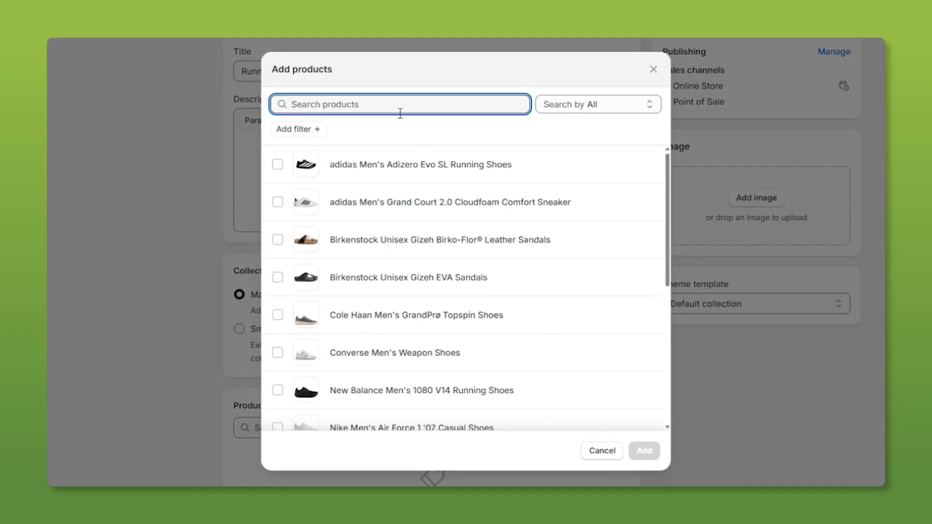
{"action": "type", "text": "Running Shoes"}
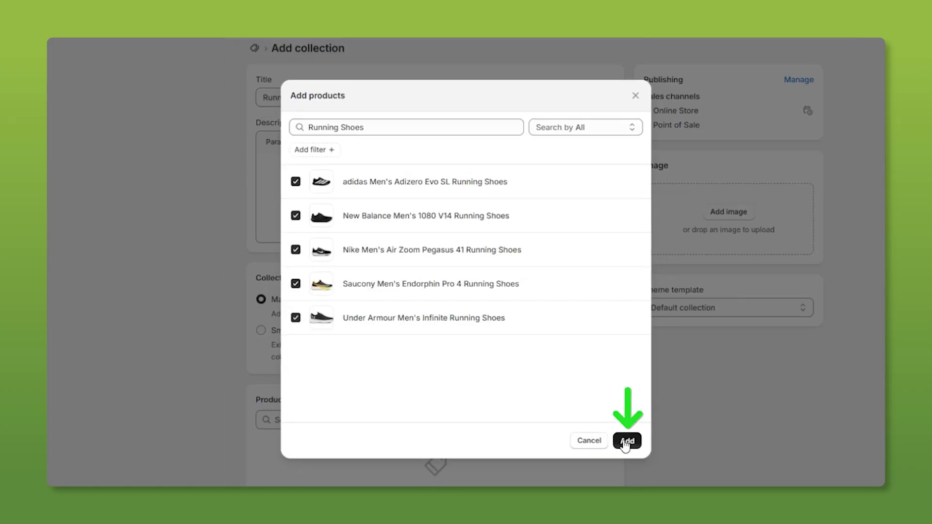
{"action": "left_click", "coordinate": [627, 440]}
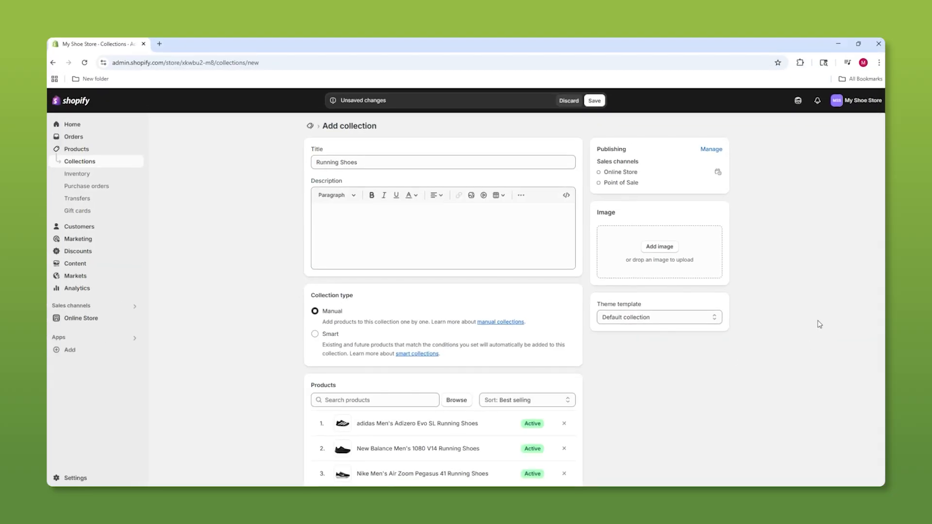
{"action": "left_click", "coordinate": [92, 300]}
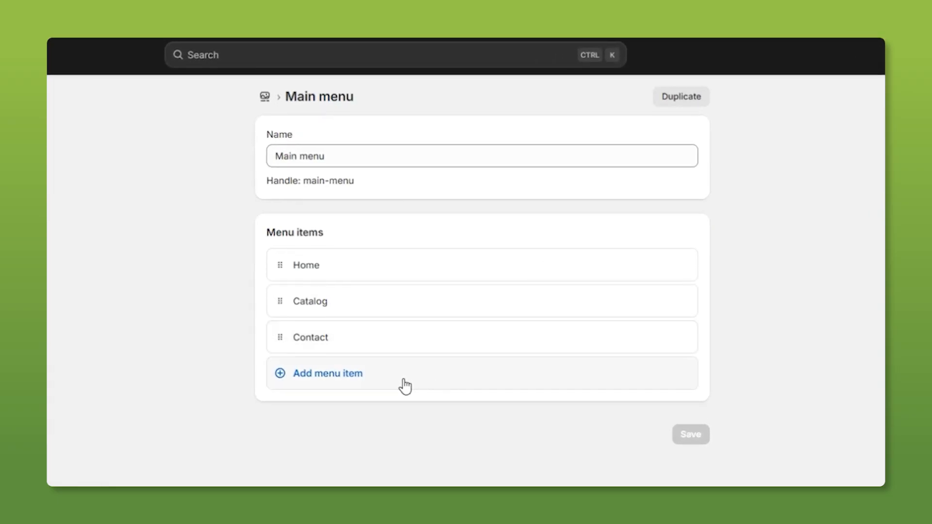
Add a Casual collection link to the main menu and move it up below Catalog
{"action": "left_click", "coordinate": [326, 373]}
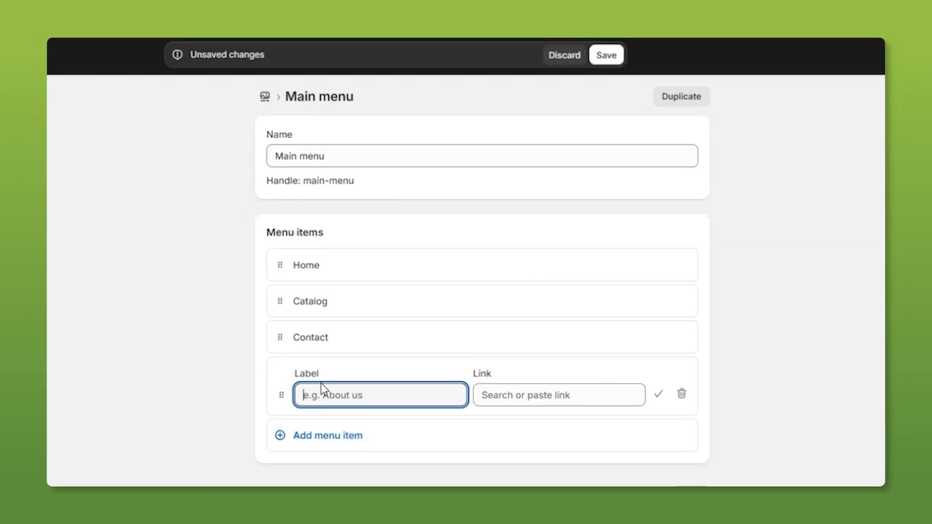
{"action": "left_click", "coordinate": [557, 394]}
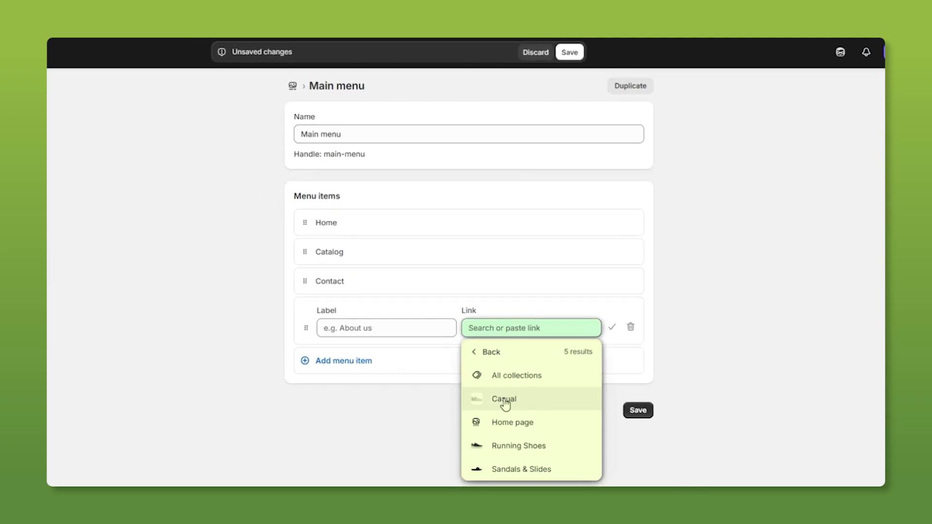
{"action": "left_click", "coordinate": [503, 399]}
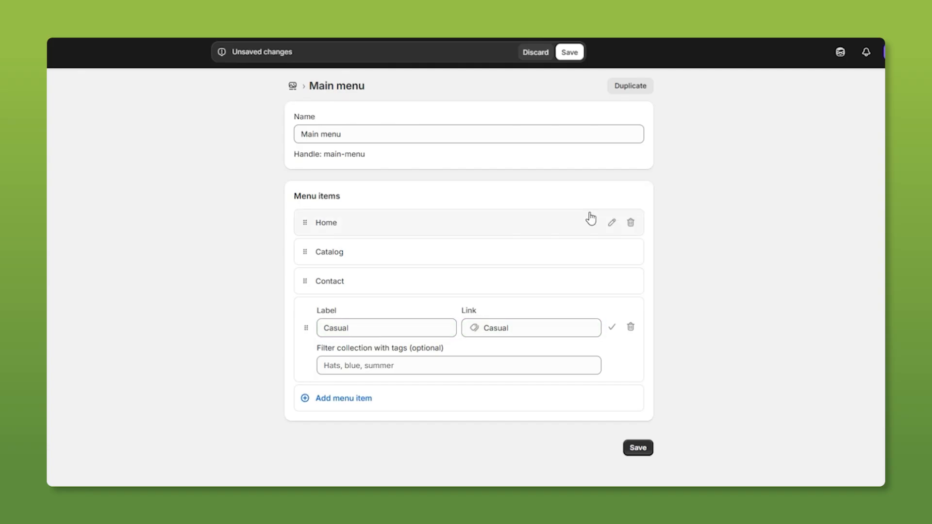
{"action": "mouse_move", "coordinate": [308, 334]}
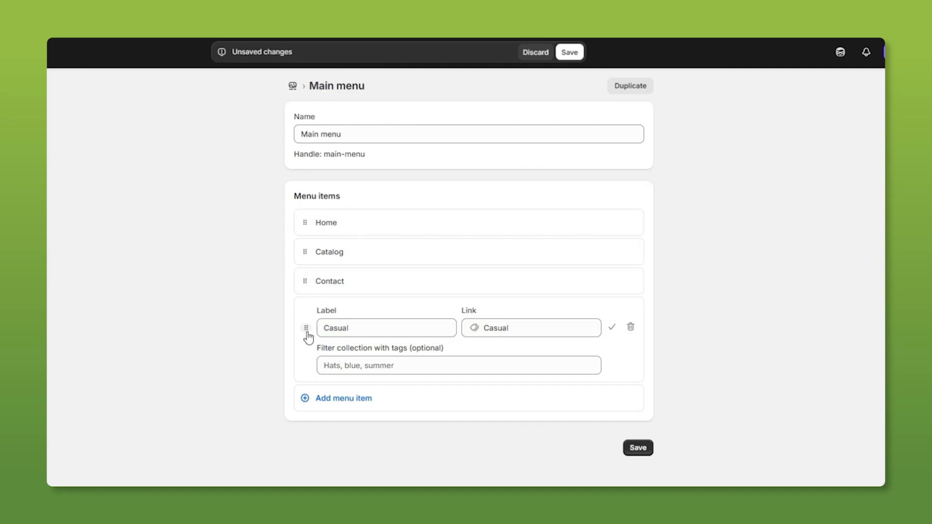
{"action": "left_click_drag", "start_coordinate": [307, 328], "coordinate": [310, 267]}
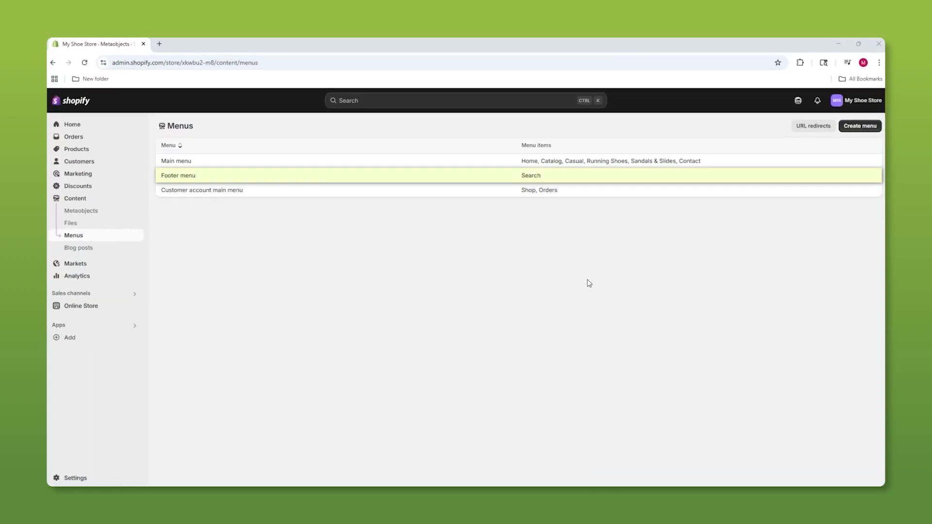
{"action": "mouse_move", "coordinate": [284, 181]}
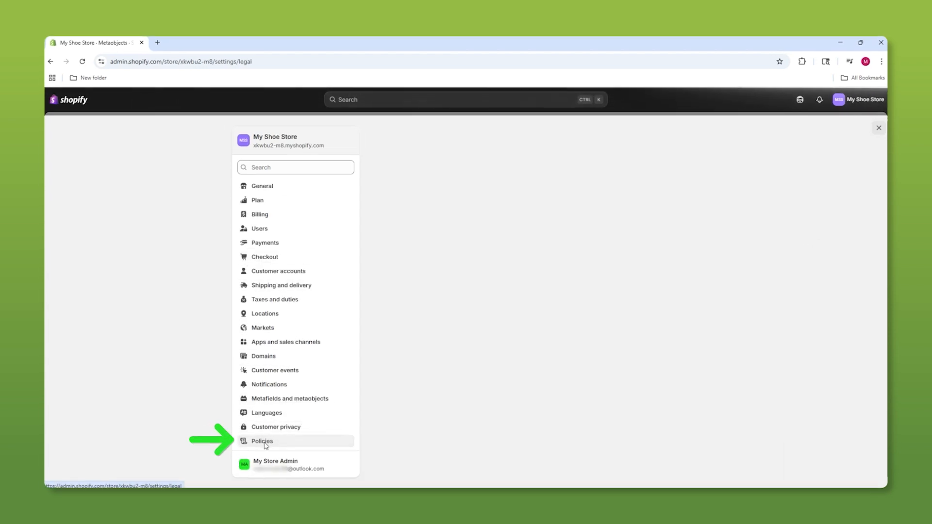
Review the return and refund policy in Settings > Policies and close it unchanged
{"action": "left_click", "coordinate": [262, 441]}
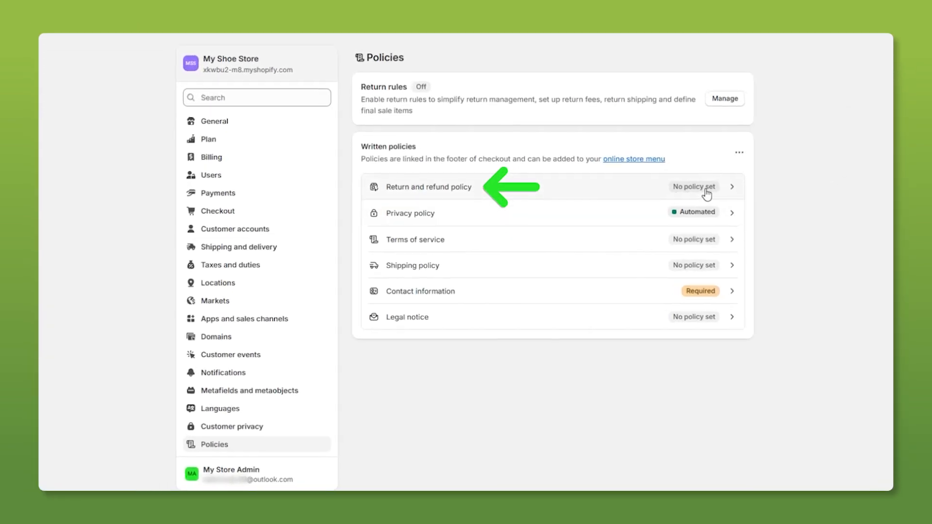
{"action": "left_click", "coordinate": [426, 186]}
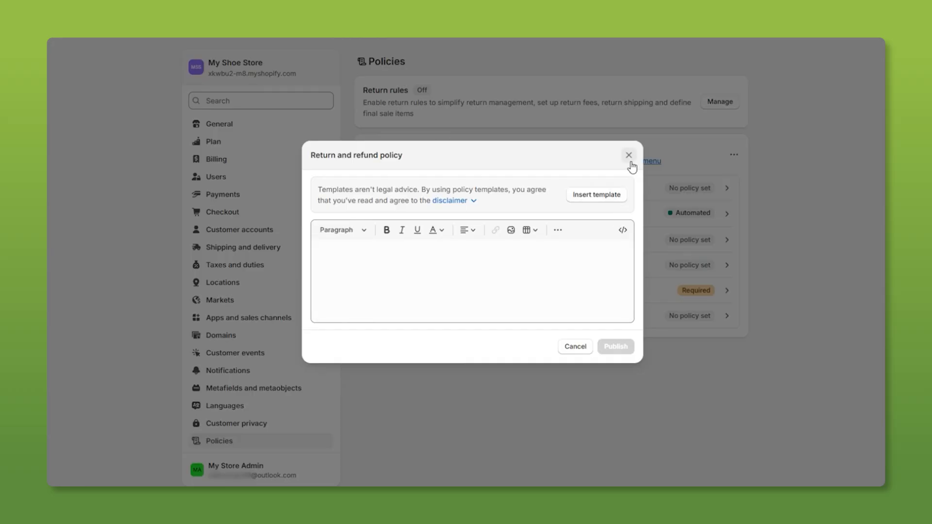
{"action": "left_click", "coordinate": [628, 155]}
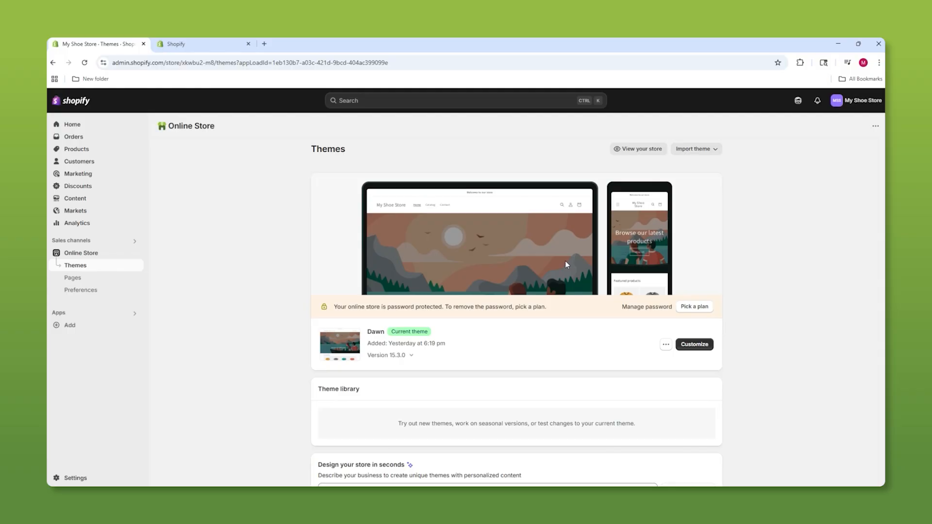
Customize Dawn and upload the runners photo as the homepage image banner picture
{"action": "left_click", "coordinate": [694, 344]}
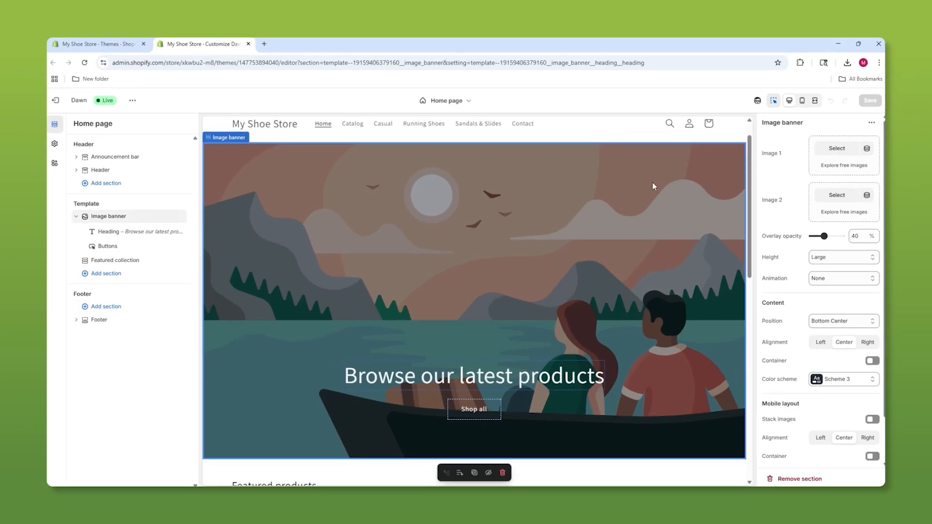
{"action": "left_click", "coordinate": [836, 148]}
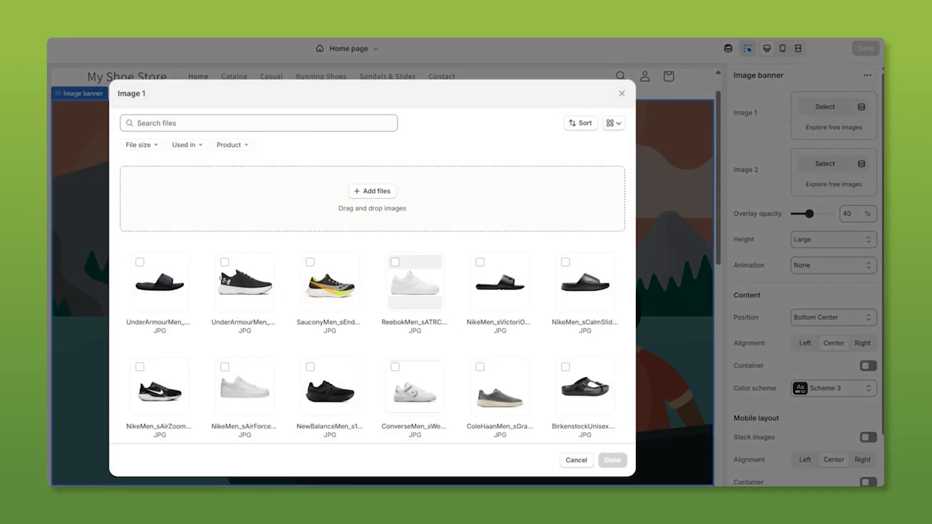
{"action": "left_click", "coordinate": [372, 190]}
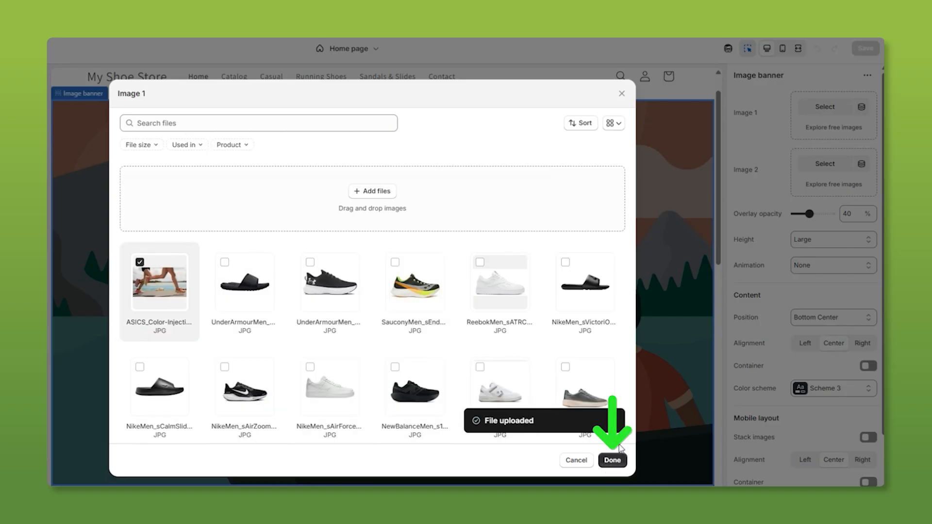
{"action": "left_click", "coordinate": [612, 461]}
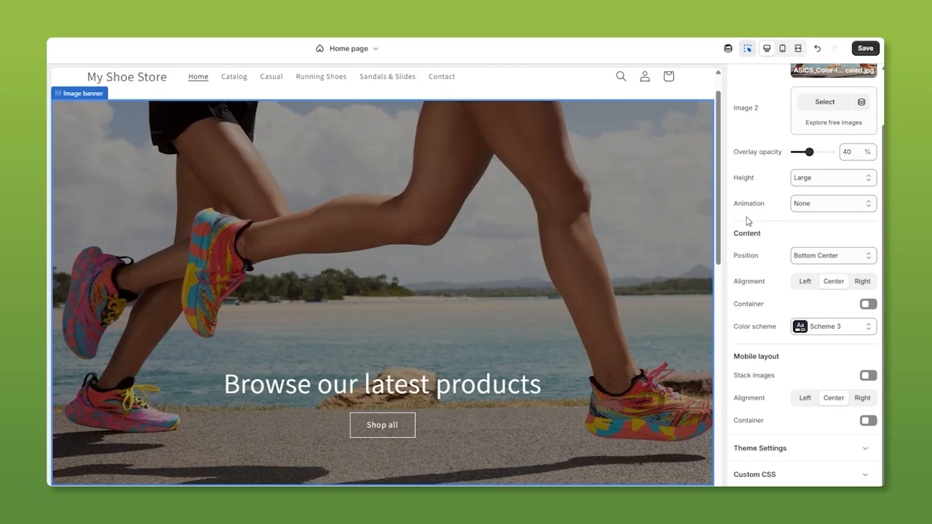
{"action": "mouse_move", "coordinate": [800, 222]}
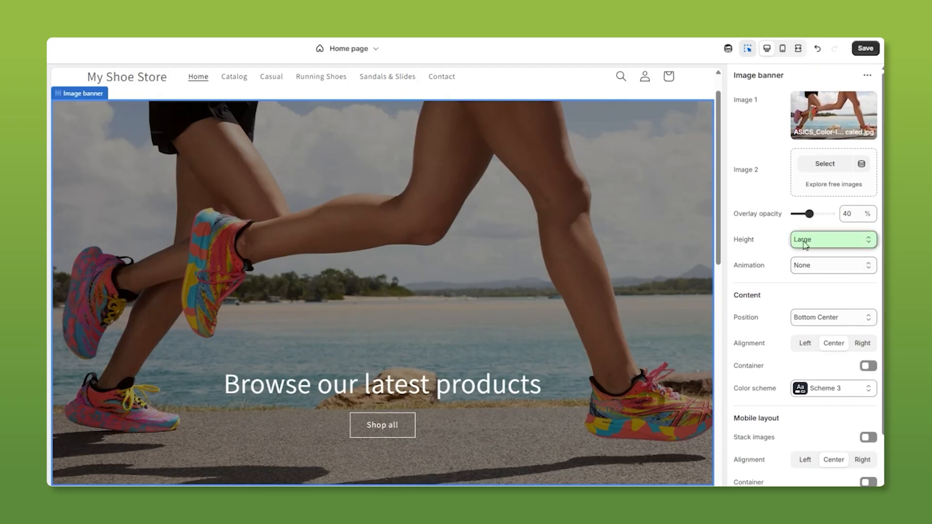
Set the banner height to Small with Ambient movement animation and text at Bottom Center
{"action": "left_click", "coordinate": [832, 239]}
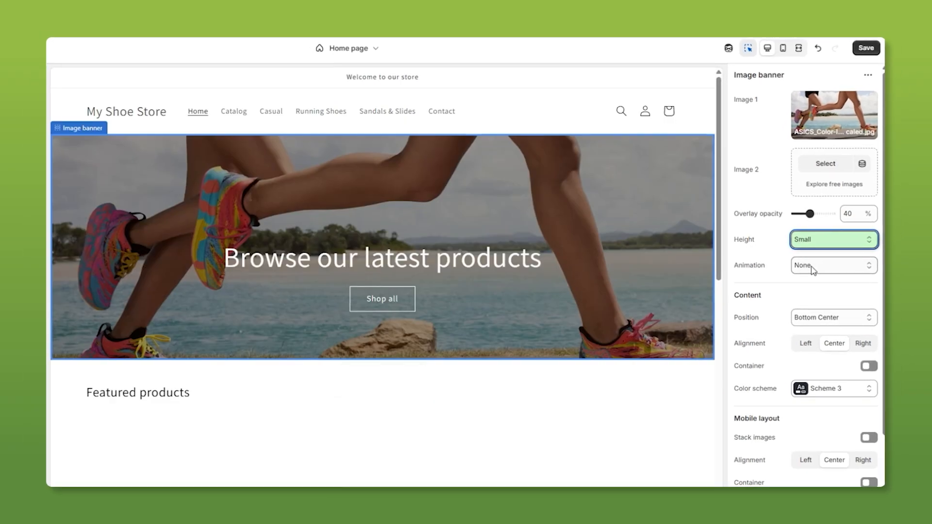
{"action": "left_click", "coordinate": [832, 265]}
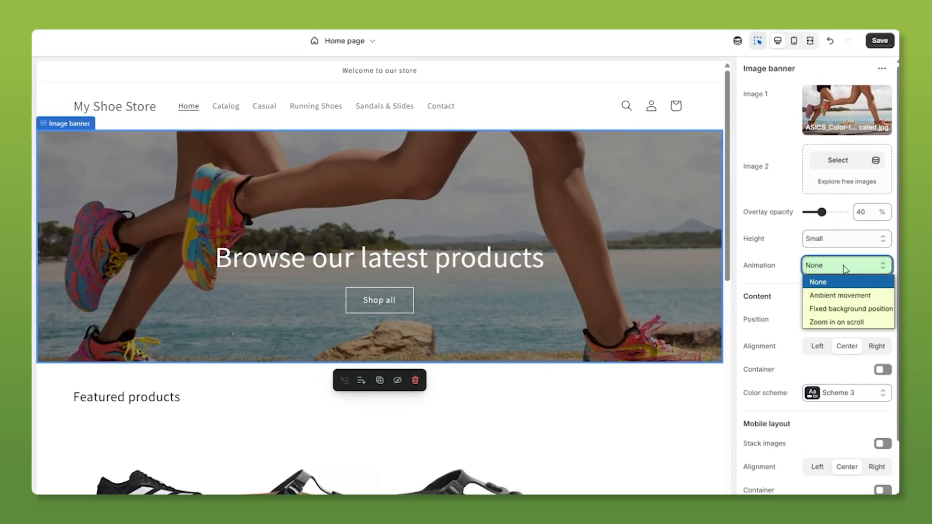
{"action": "left_click", "coordinate": [839, 296]}
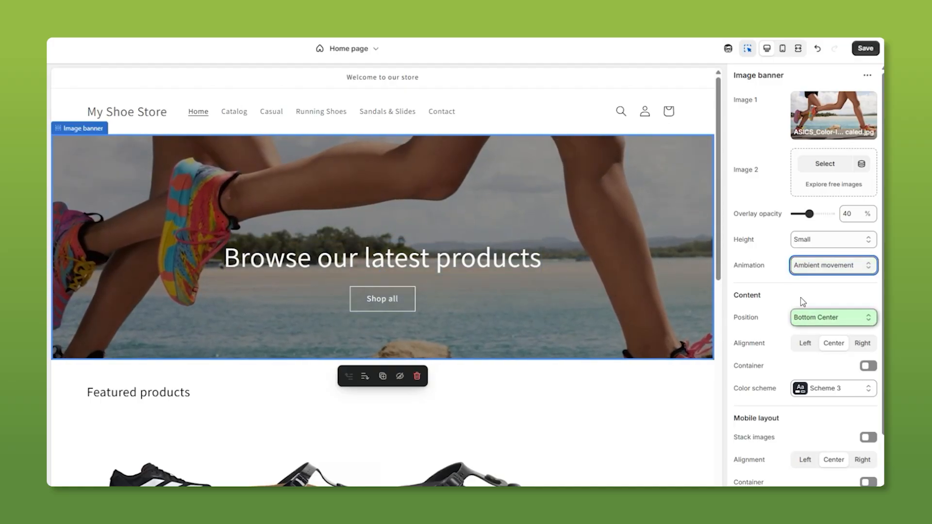
{"action": "left_click", "coordinate": [832, 317]}
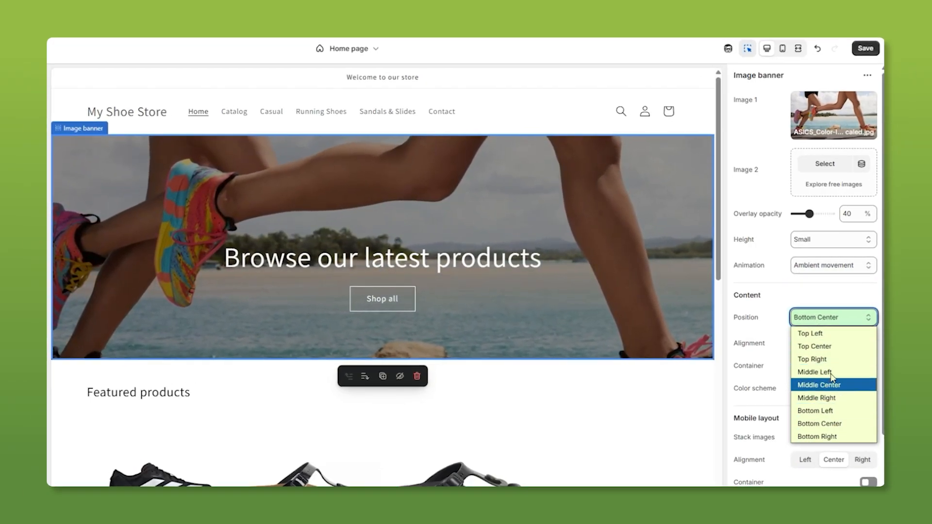
{"action": "left_click", "coordinate": [820, 423]}
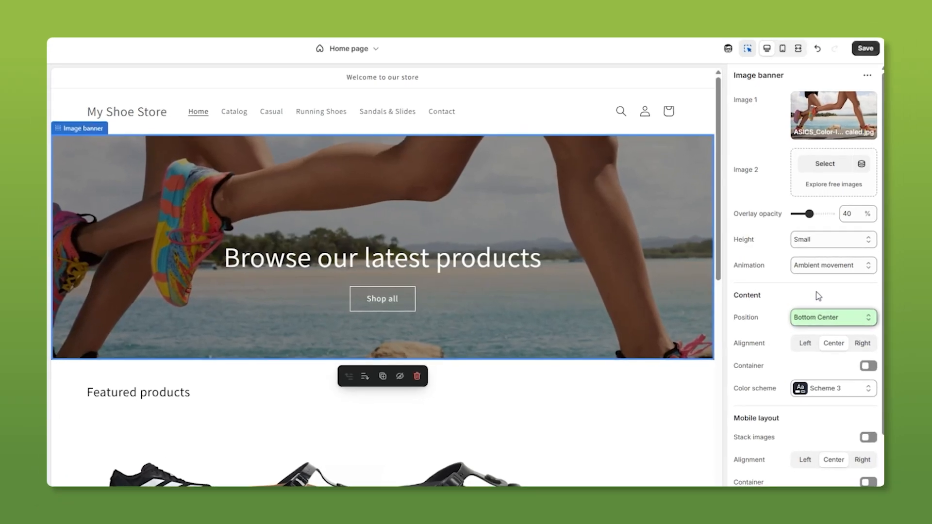
Try the text container on then off and pick a color scheme for the banner
{"action": "left_click", "coordinate": [868, 366]}
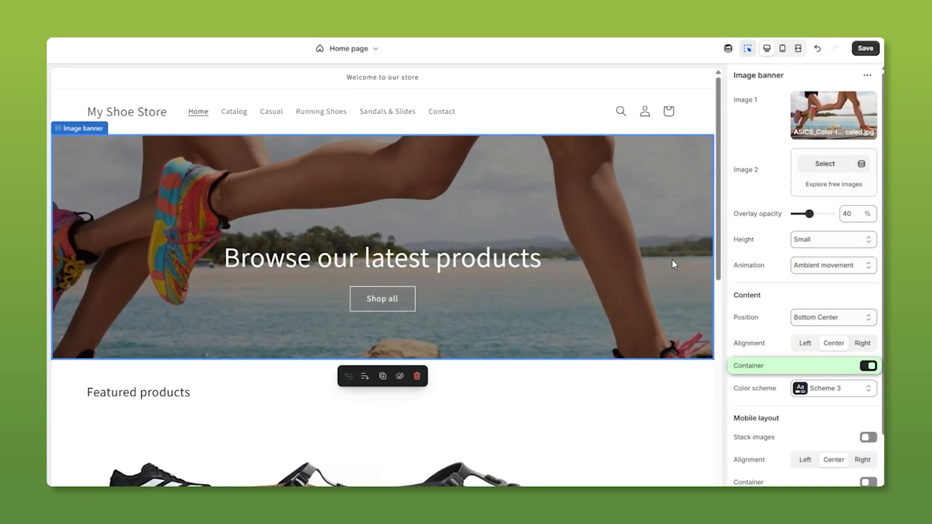
{"action": "left_click", "coordinate": [868, 365]}
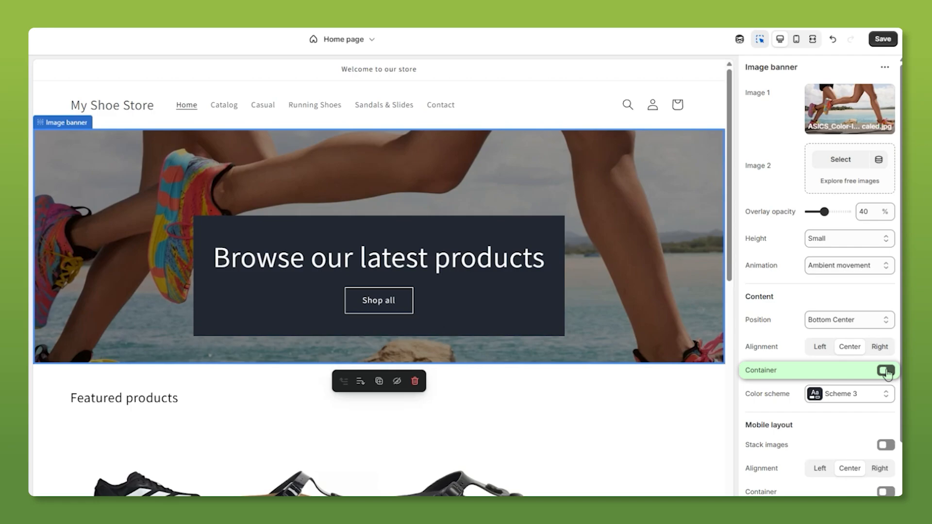
{"action": "left_click", "coordinate": [885, 370]}
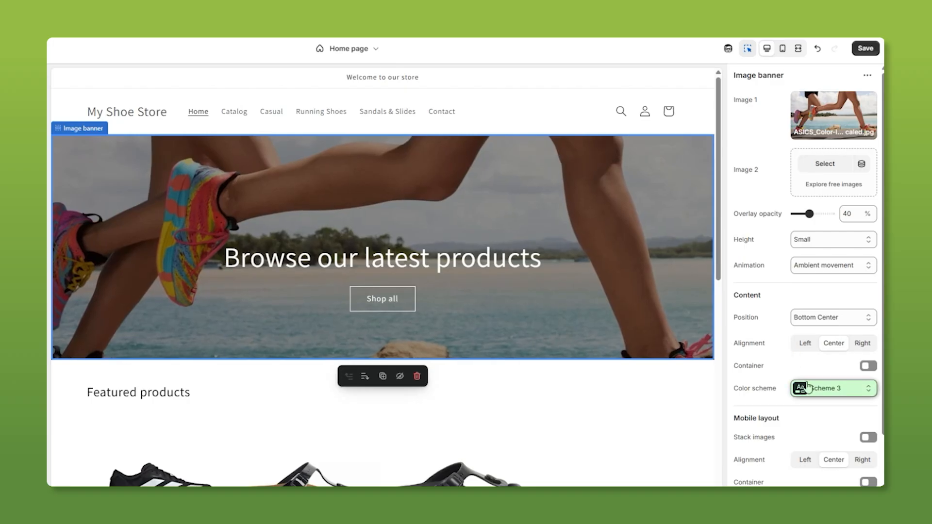
{"action": "left_click", "coordinate": [832, 388]}
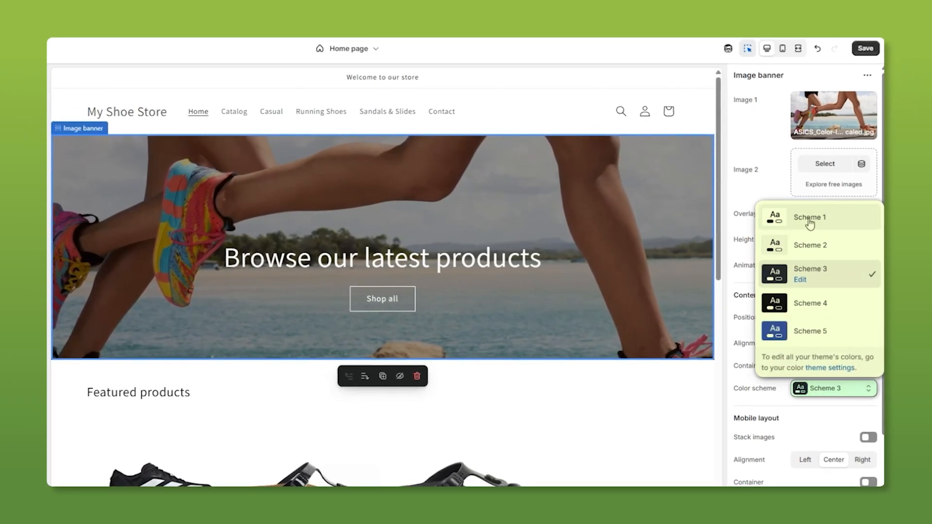
{"action": "left_click", "coordinate": [799, 279]}
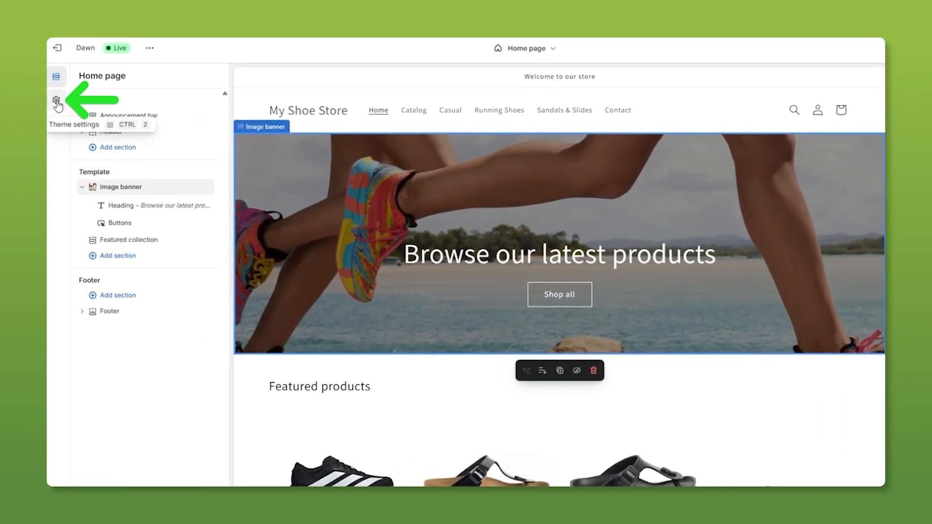
Upload the sneaker image as the store logo in Theme settings
{"action": "left_click", "coordinate": [57, 99]}
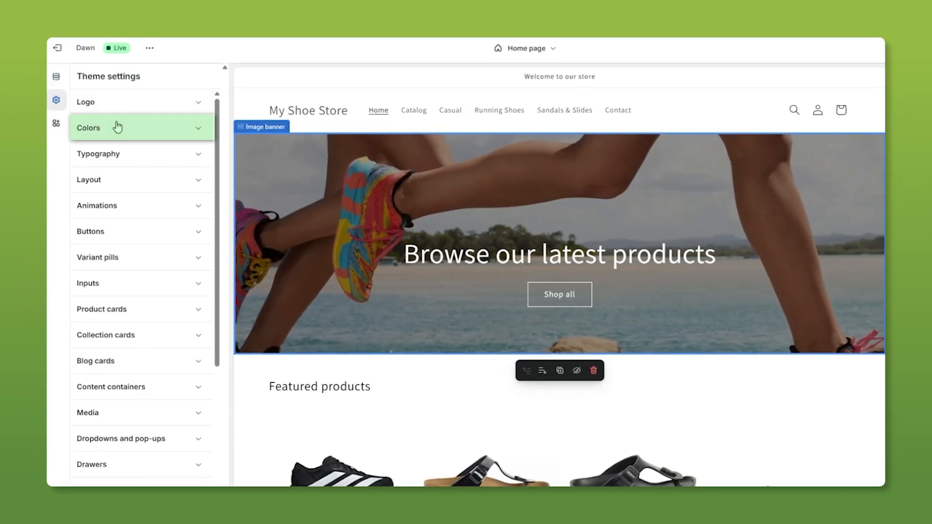
{"action": "left_click", "coordinate": [141, 127]}
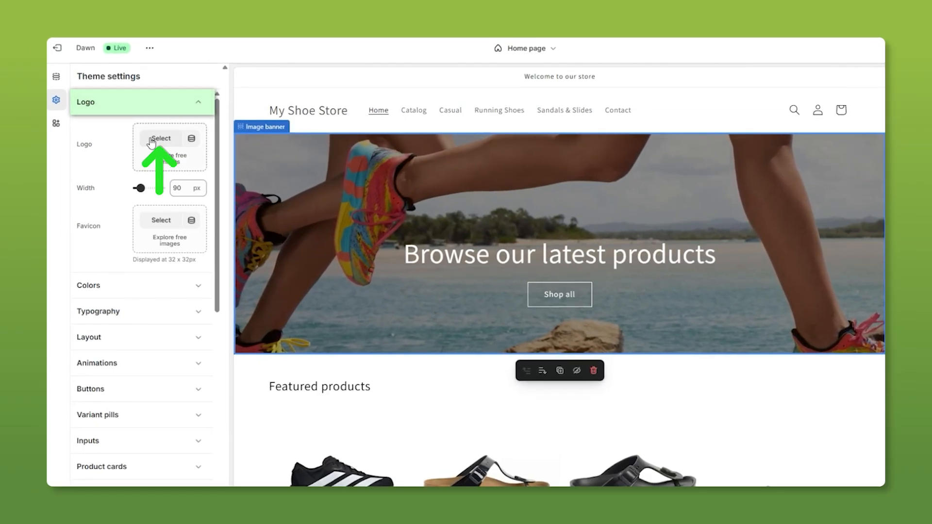
{"action": "left_click", "coordinate": [162, 139]}
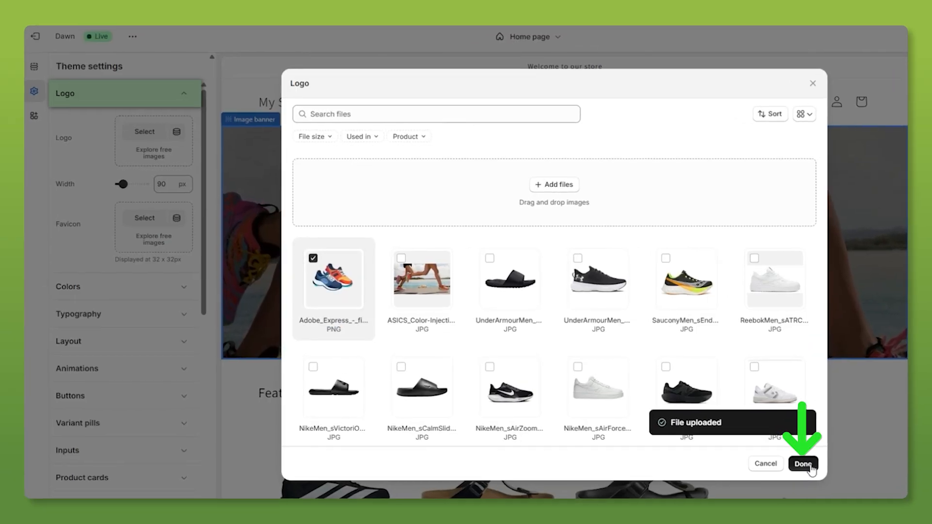
{"action": "left_click", "coordinate": [802, 464]}
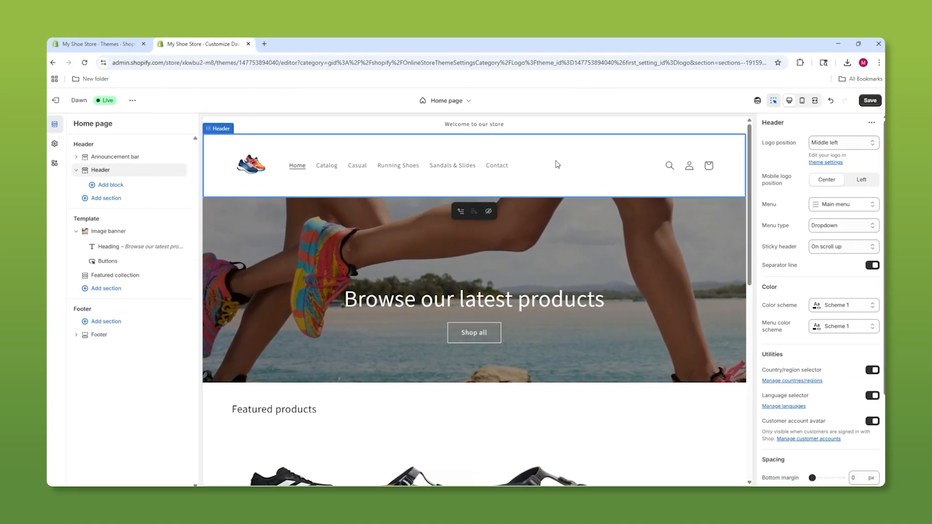
{"action": "mouse_move", "coordinate": [588, 169]}
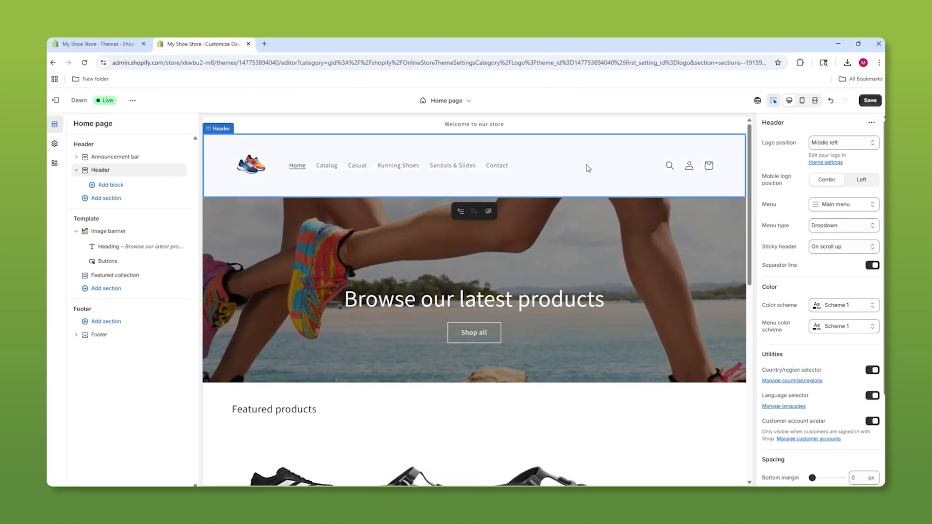
Set the header Logo position to Top center with navigation links beneath
{"action": "left_click", "coordinate": [841, 142]}
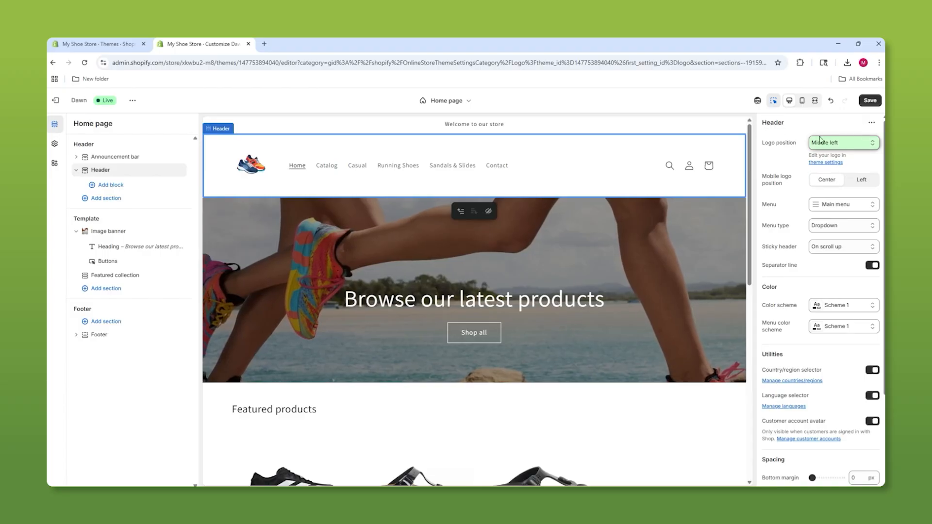
{"action": "left_click", "coordinate": [842, 142]}
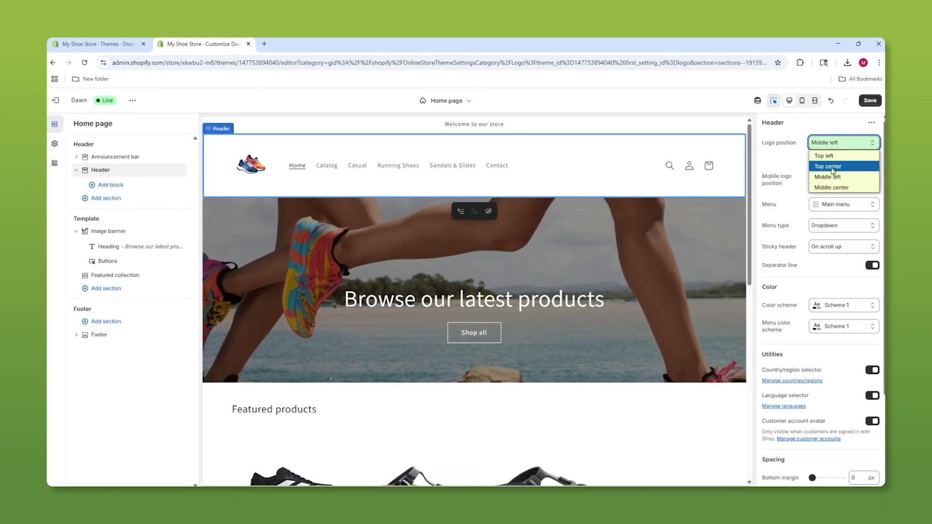
{"action": "left_click", "coordinate": [827, 166]}
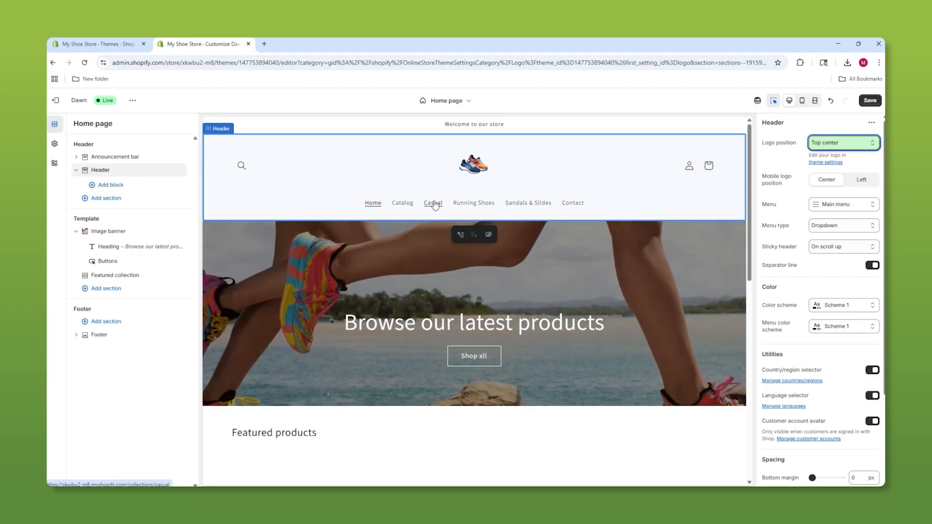
{"action": "scroll", "scroll_direction": "down", "scroll_amount": 3}
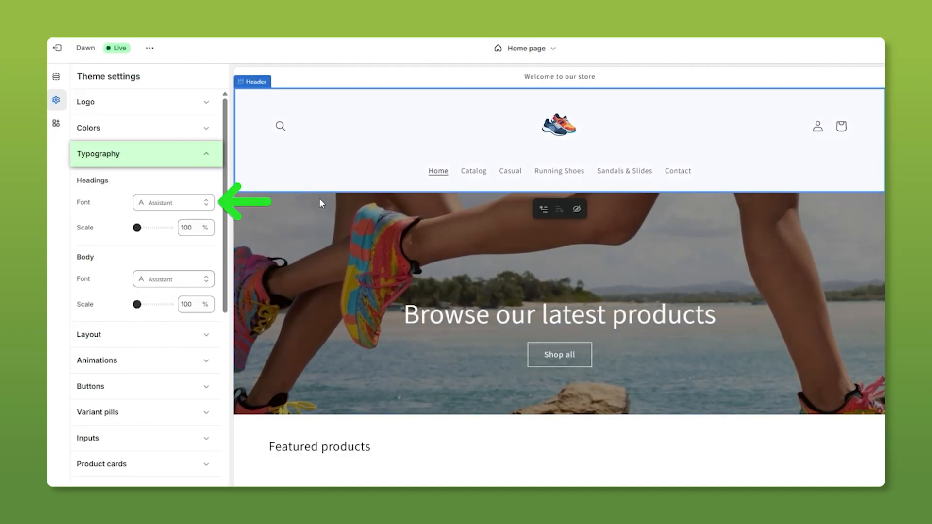
{"action": "left_click", "coordinate": [173, 202]}
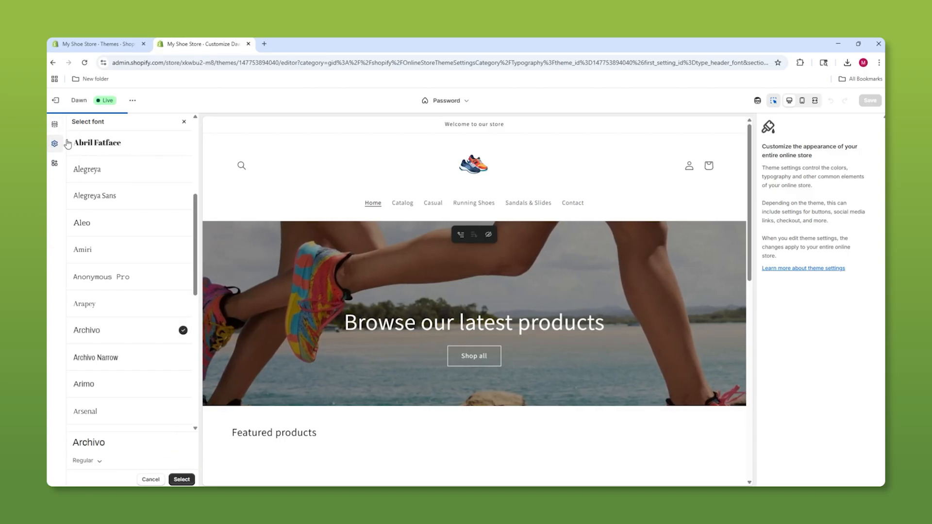
{"action": "left_click", "coordinate": [151, 479]}
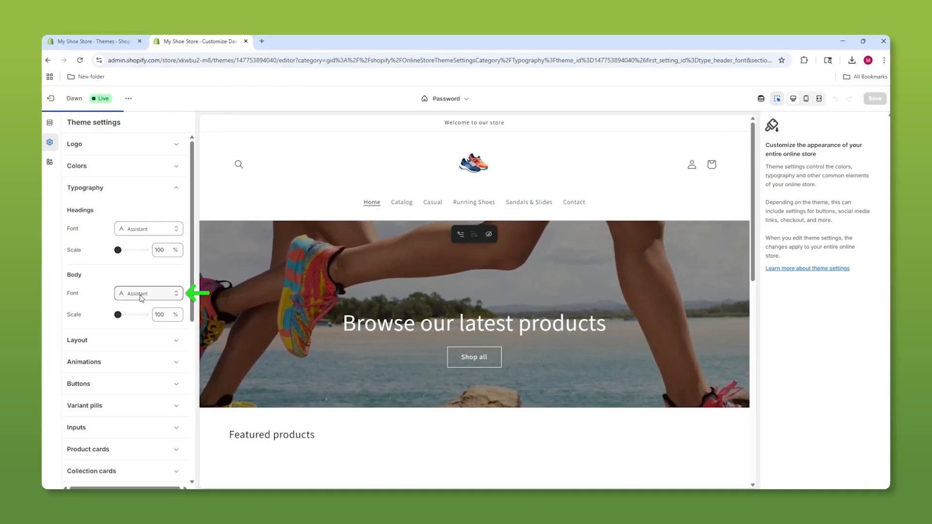
{"action": "left_click", "coordinate": [148, 294]}
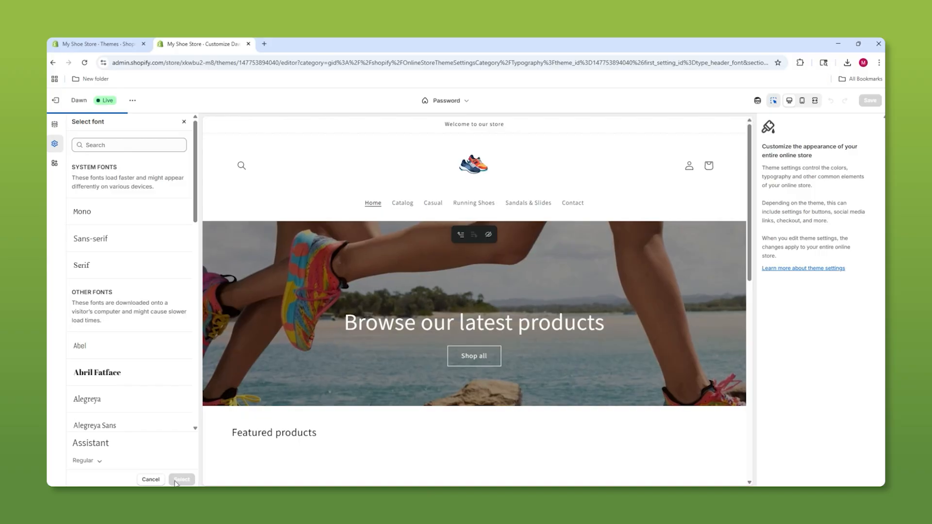
{"action": "left_click", "coordinate": [150, 479]}
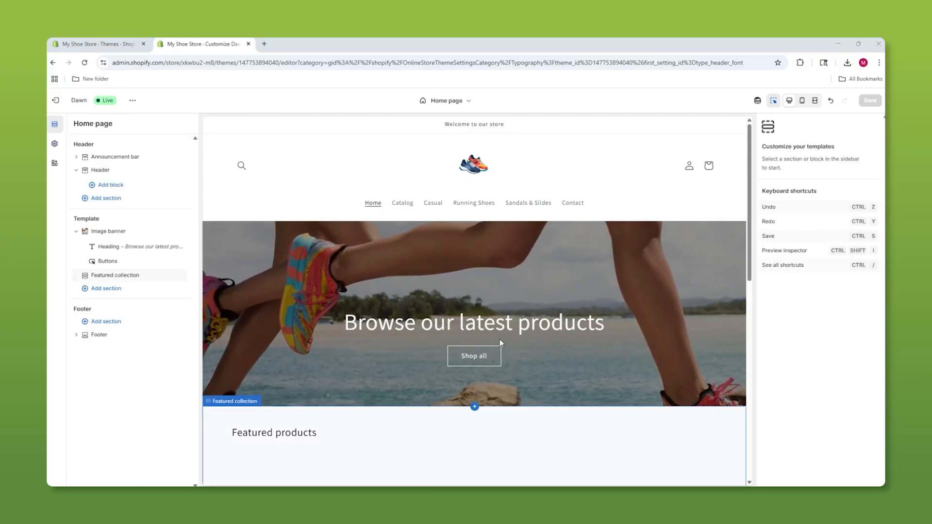
Replace the banner heading with 'Check Out Our Summer Collection'
{"action": "left_click", "coordinate": [474, 323]}
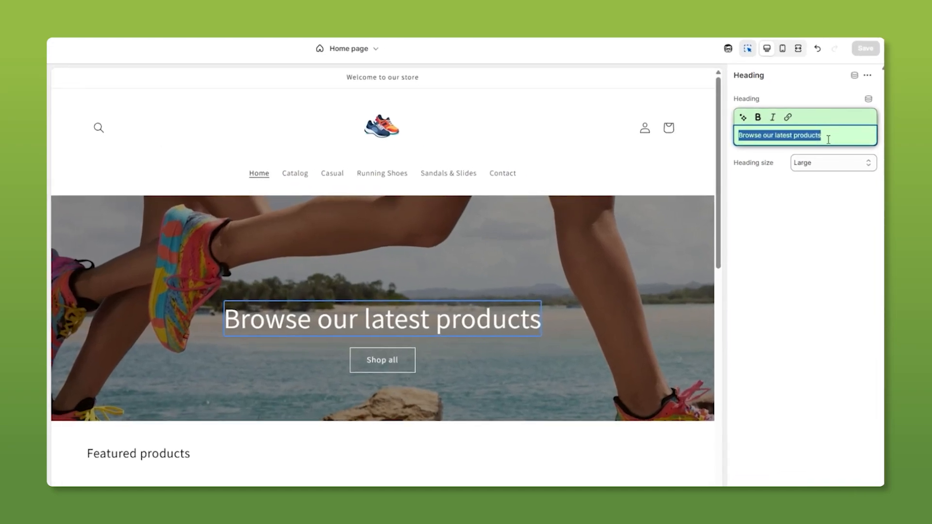
{"action": "type", "text": "Check Out Our Summer Collection"}
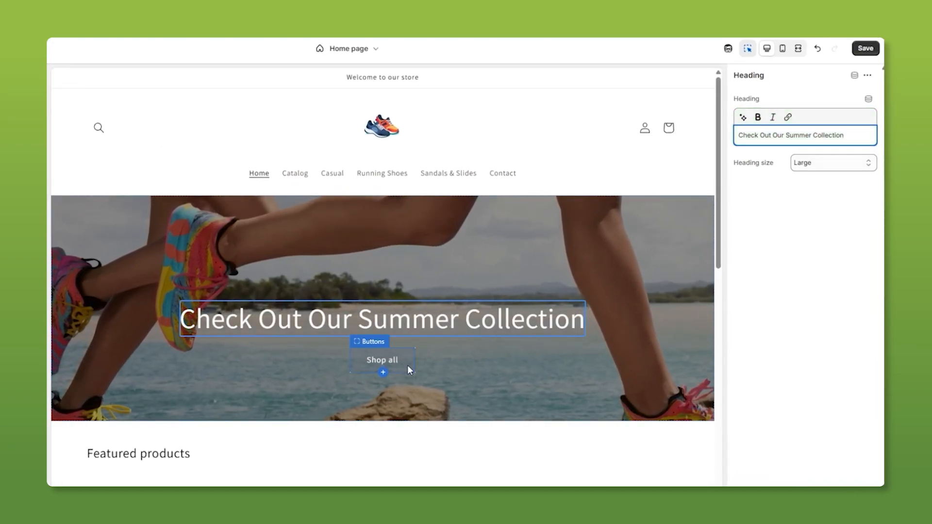
Link the banner's Shop all button to a collection from the link picker
{"action": "left_click", "coordinate": [382, 360]}
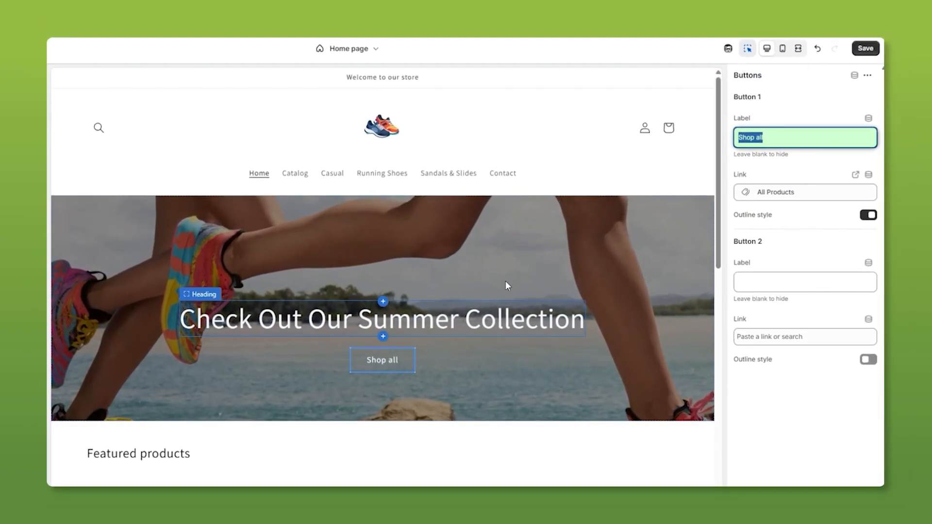
{"action": "left_click", "coordinate": [804, 192]}
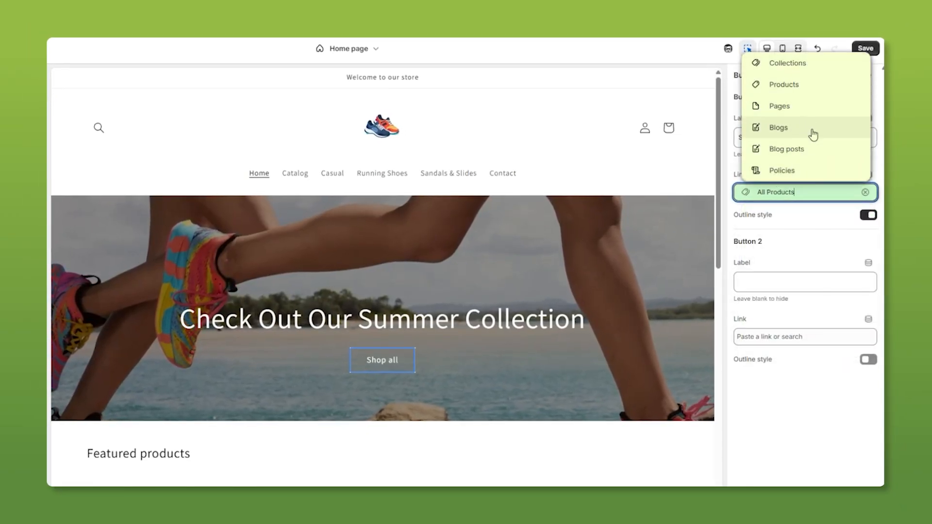
{"action": "left_click", "coordinate": [786, 62]}
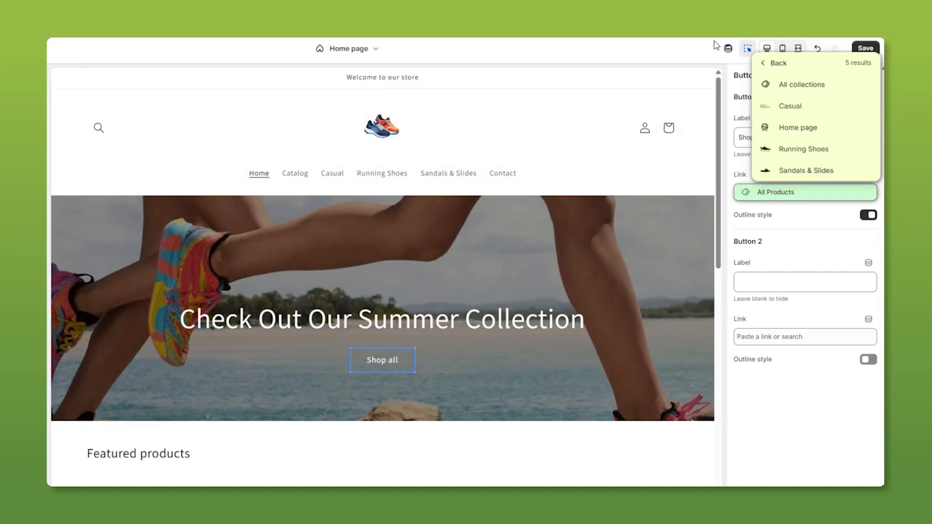
{"action": "left_click", "coordinate": [775, 193]}
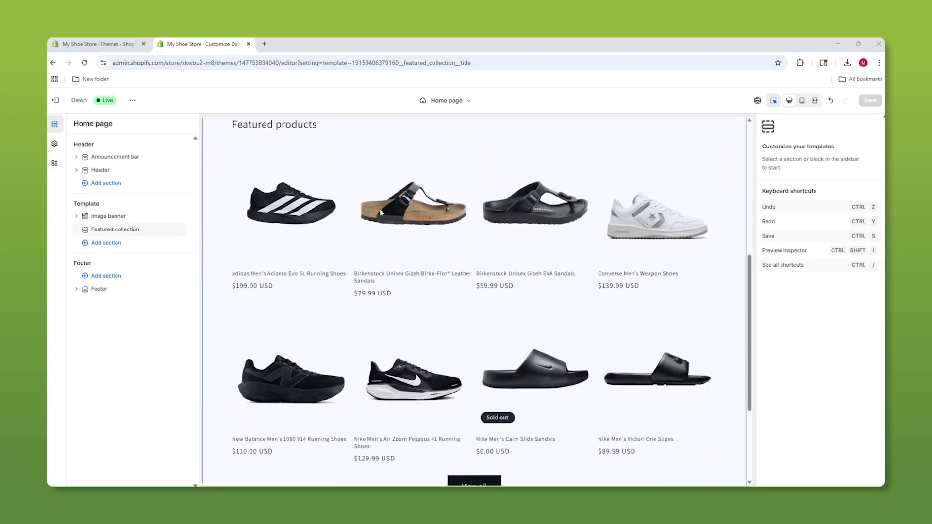
{"action": "mouse_move", "coordinate": [374, 277]}
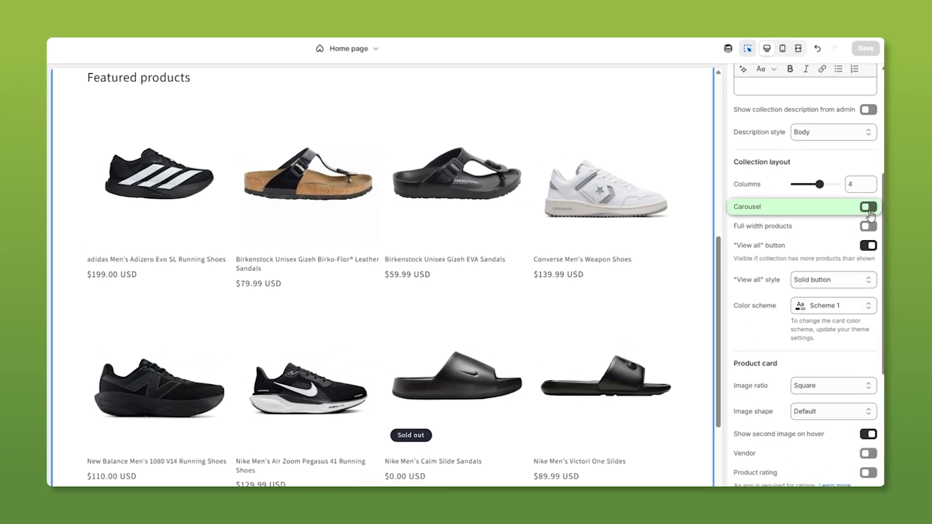
Turn Featured products into a carousel and stretch it to full width
{"action": "left_click", "coordinate": [868, 207]}
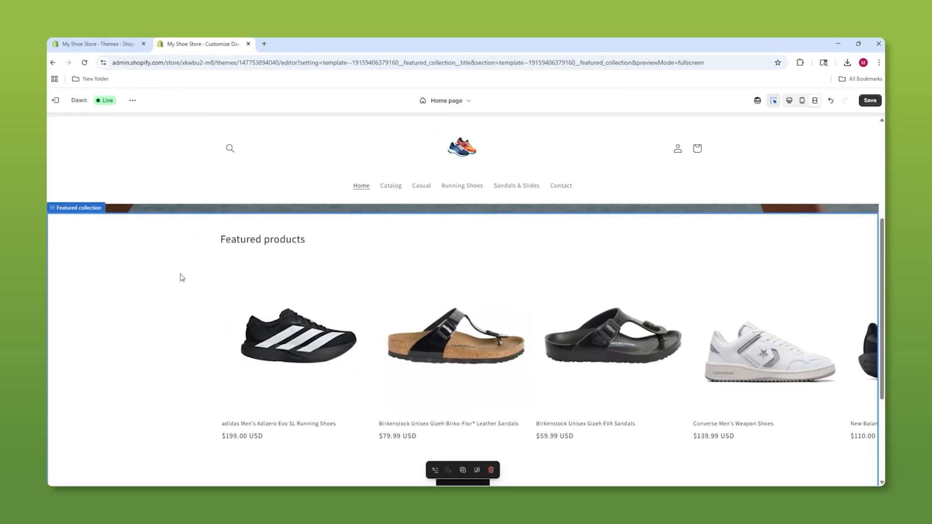
{"action": "scroll", "scroll_direction": "down", "scroll_amount": 3}
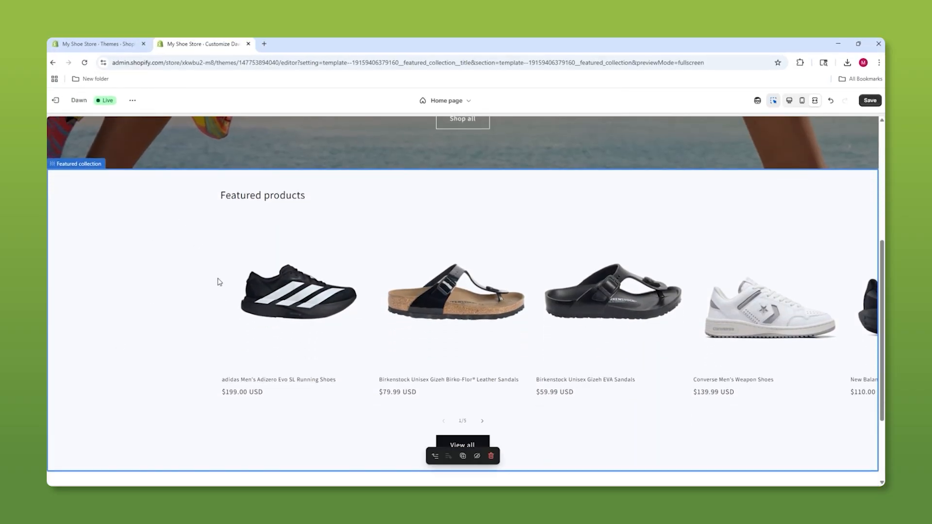
{"action": "left_click", "coordinate": [78, 163]}
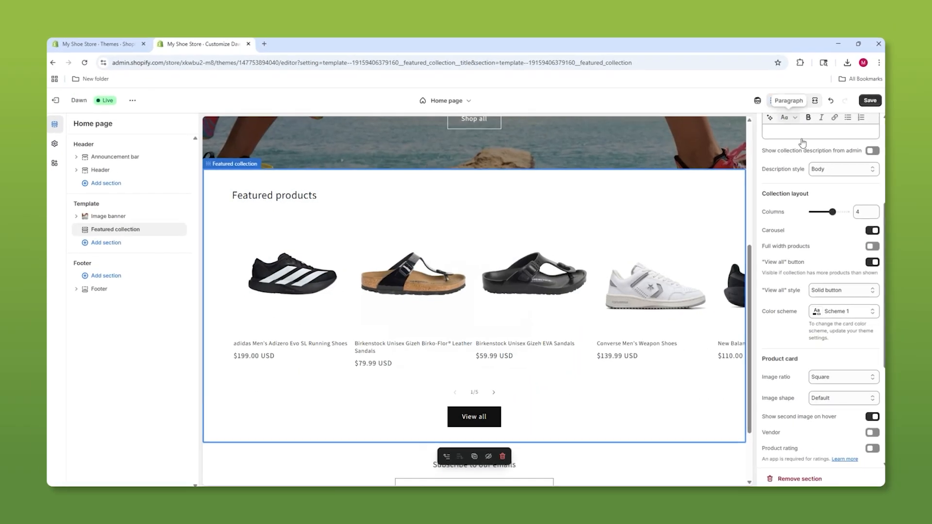
{"action": "left_click", "coordinate": [871, 246]}
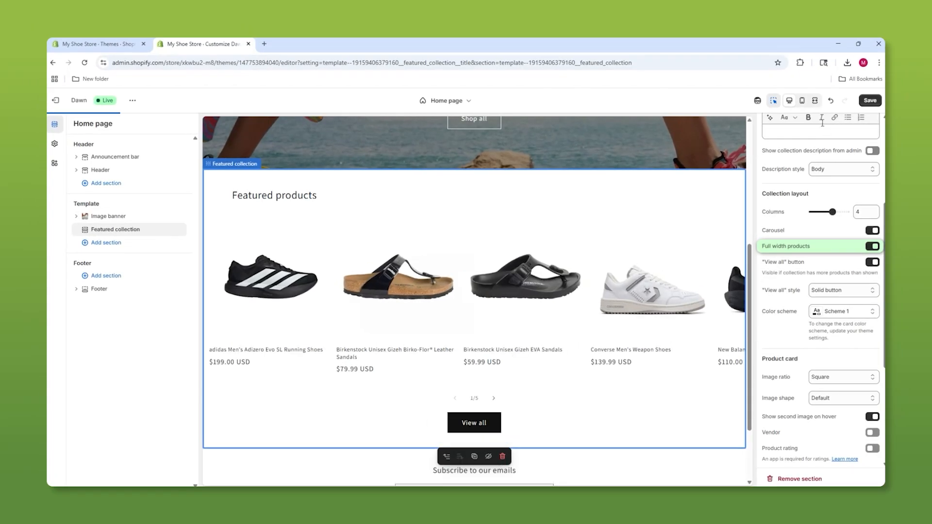
{"action": "left_click", "coordinate": [774, 100]}
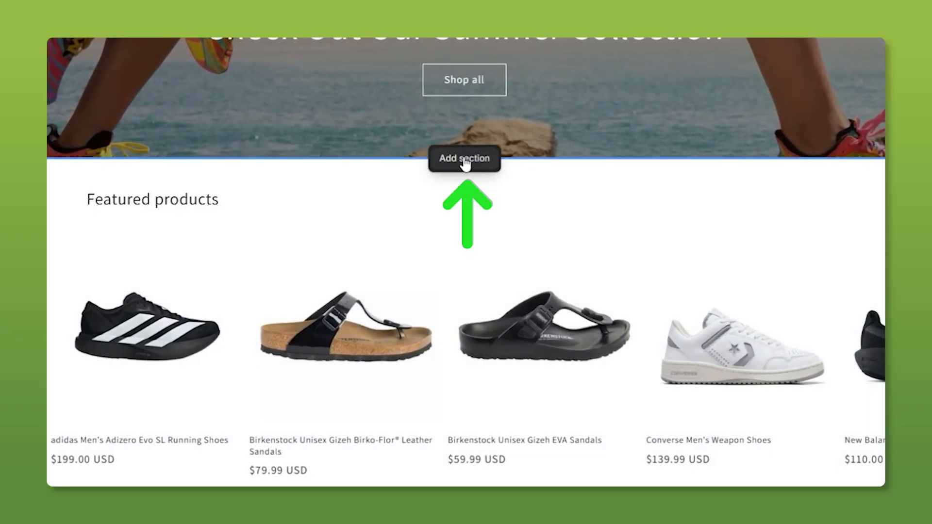
Insert a Collection list section above Featured products and link its first card to a collection
{"action": "left_click", "coordinate": [464, 159]}
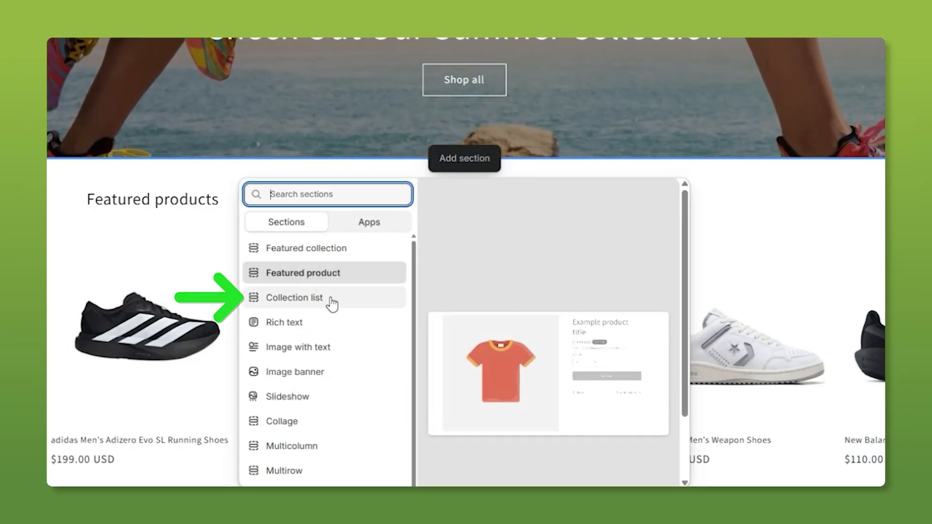
{"action": "left_click", "coordinate": [293, 297]}
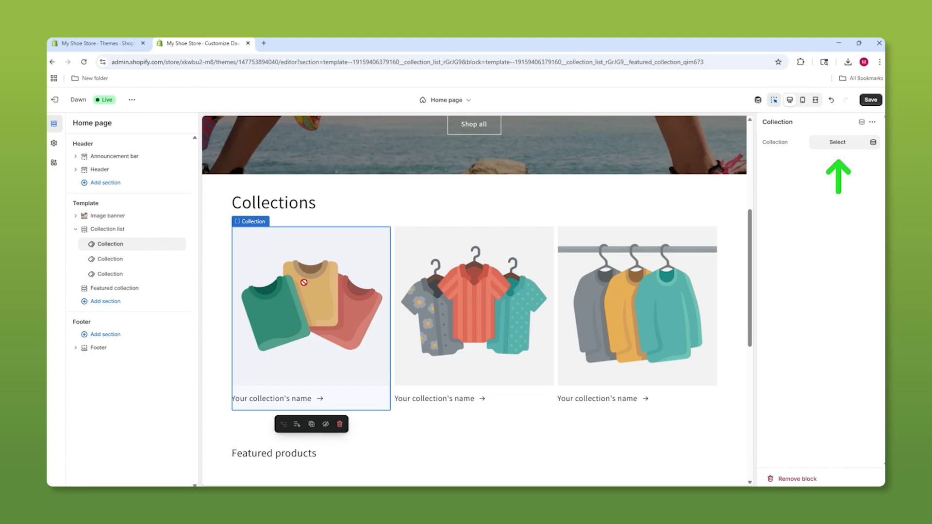
{"action": "left_click", "coordinate": [837, 141]}
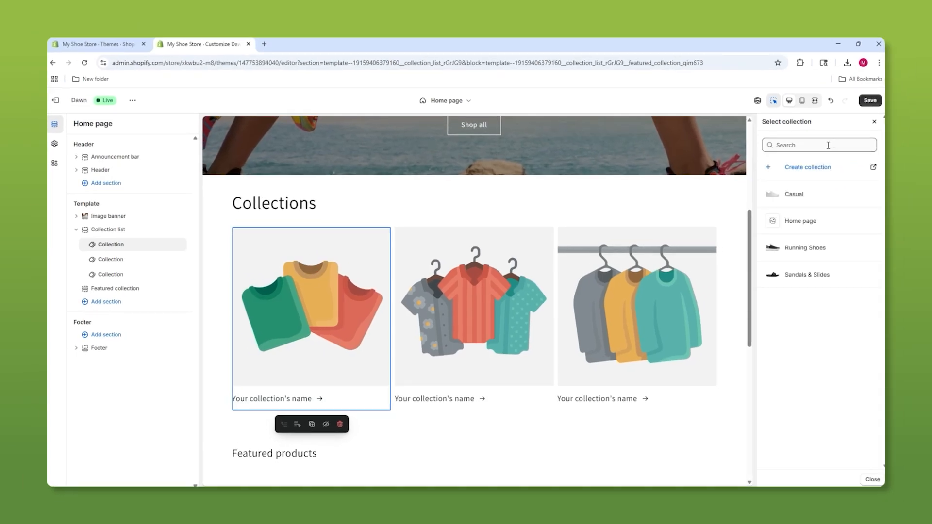
{"action": "left_click", "coordinate": [794, 193]}
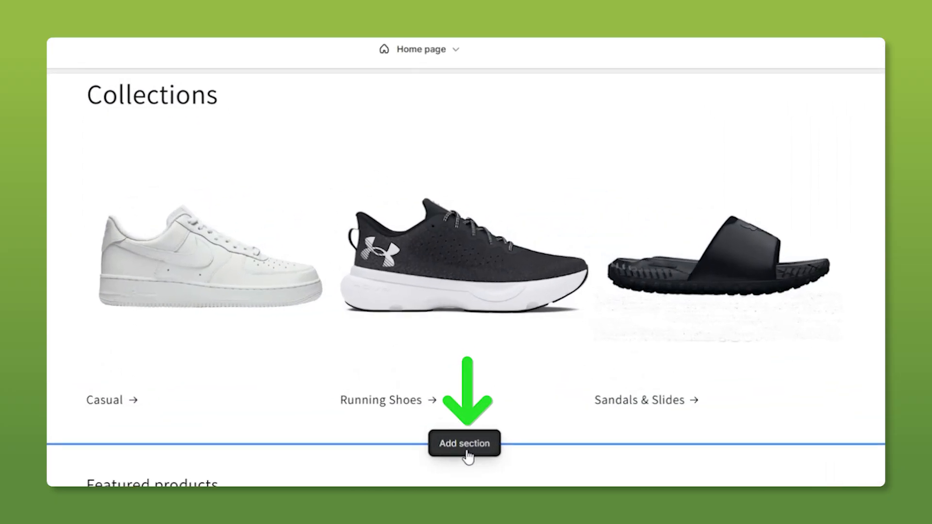
Add an Image banner and an Image with text section below the Collections list
{"action": "left_click", "coordinate": [464, 443]}
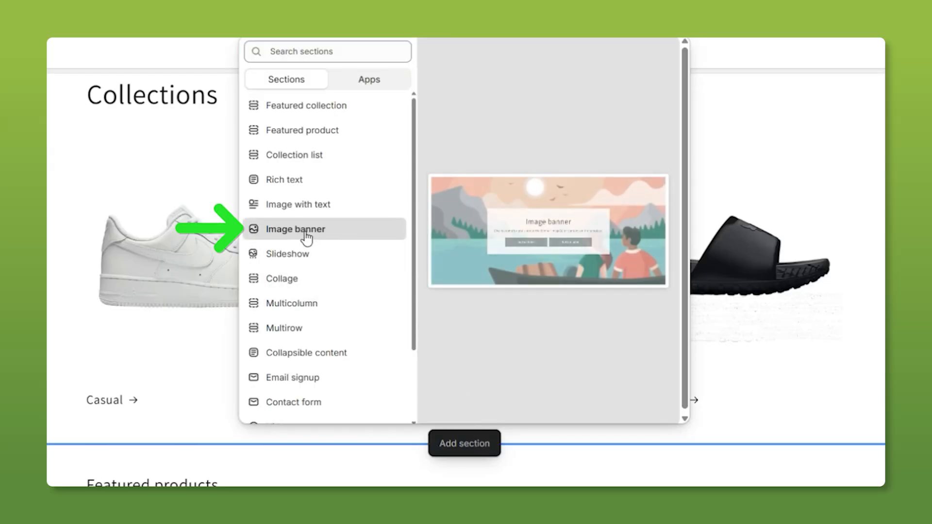
{"action": "left_click", "coordinate": [296, 229]}
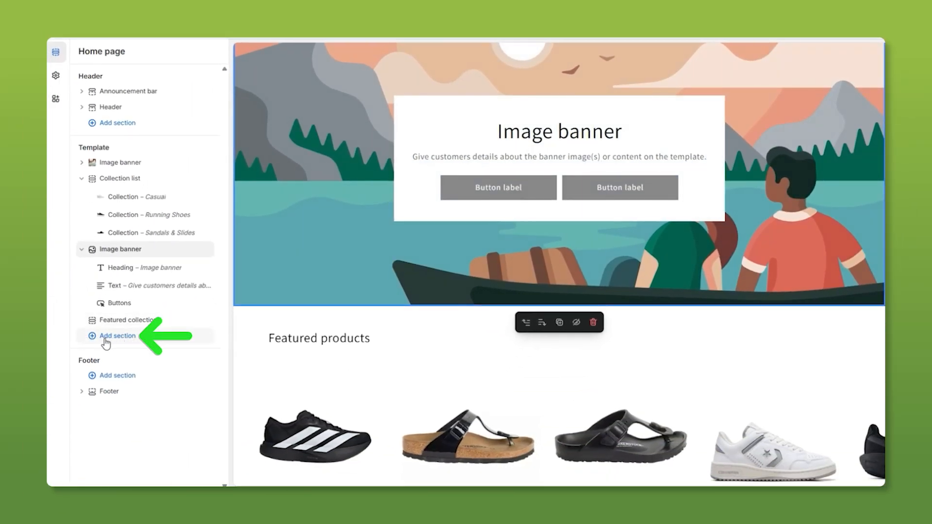
{"action": "left_click", "coordinate": [117, 336]}
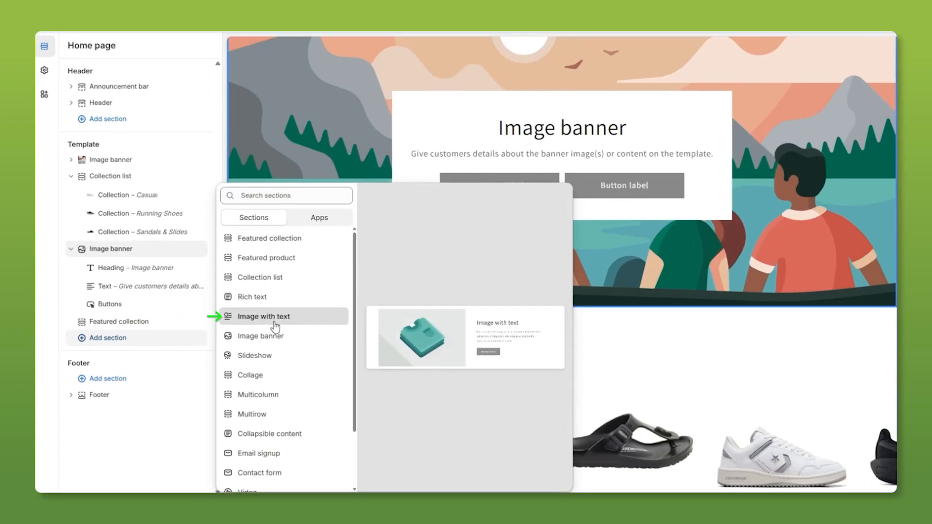
{"action": "left_click", "coordinate": [264, 316]}
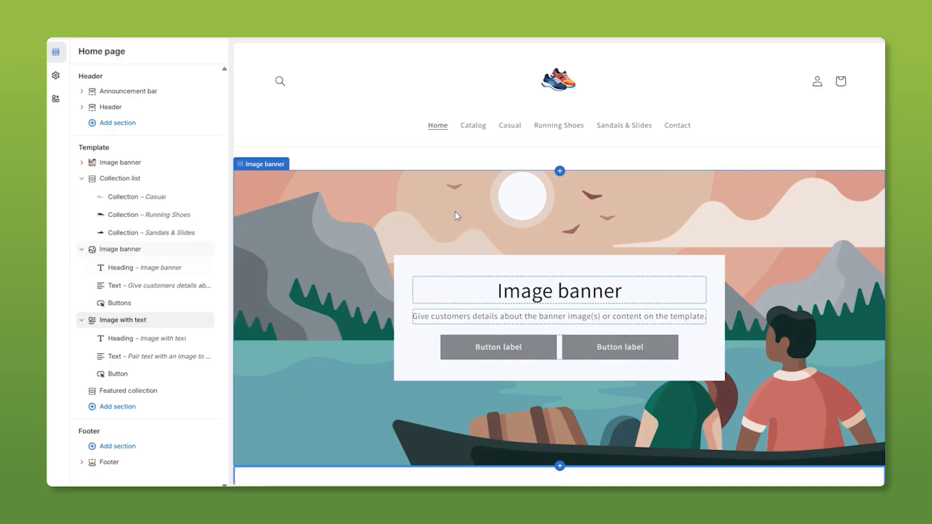
{"action": "scroll", "scroll_direction": "down", "scroll_amount": 3}
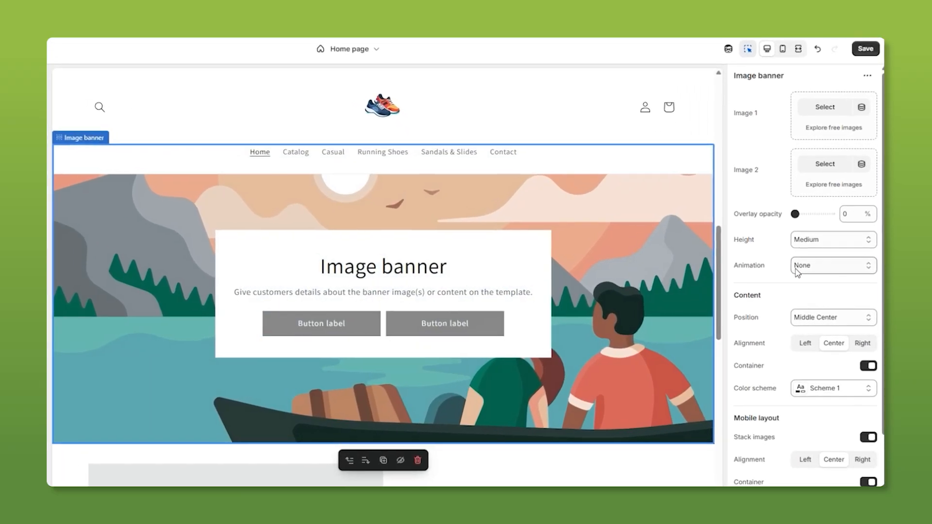
Remove the container and buttons from the Seek Innovation banner and select the image-with-text section
{"action": "left_click", "coordinate": [867, 365]}
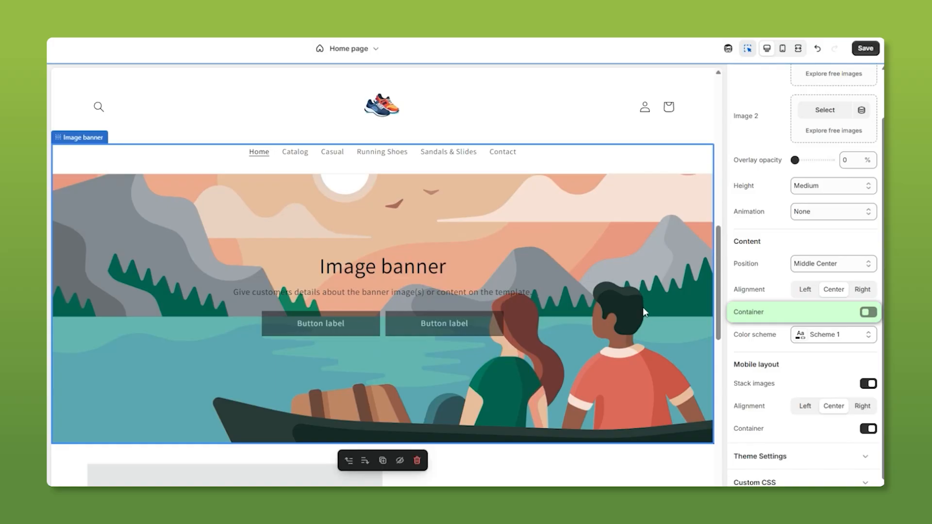
{"action": "left_click", "coordinate": [868, 312]}
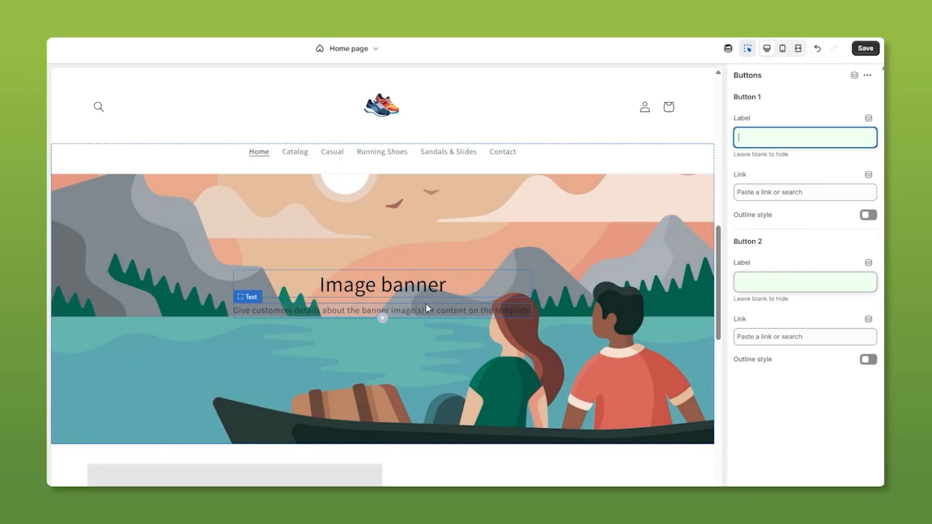
{"action": "left_click", "coordinate": [382, 284]}
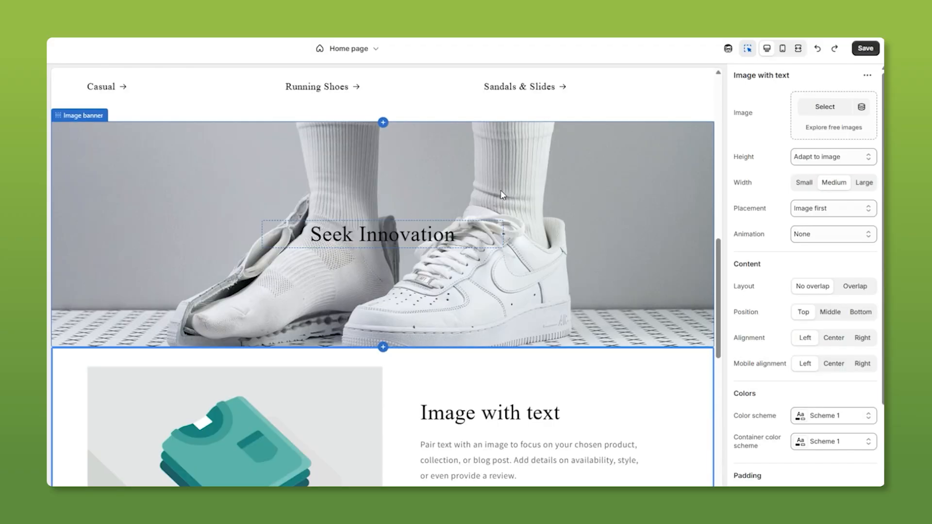
{"action": "scroll", "scroll_direction": "down", "scroll_amount": 3}
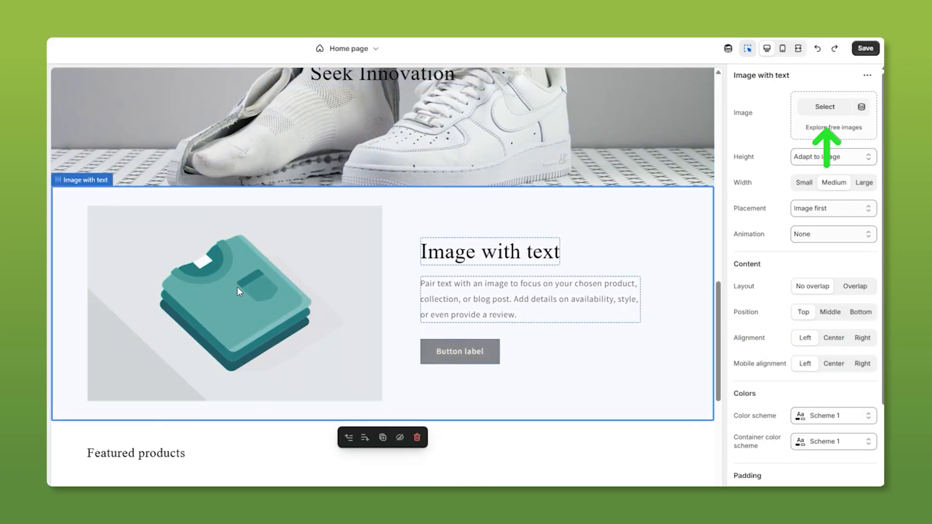
Give the promo the shoe image, Small height, Nike Men's Air Force 1 '07 heading and product description
{"action": "left_click", "coordinate": [825, 106]}
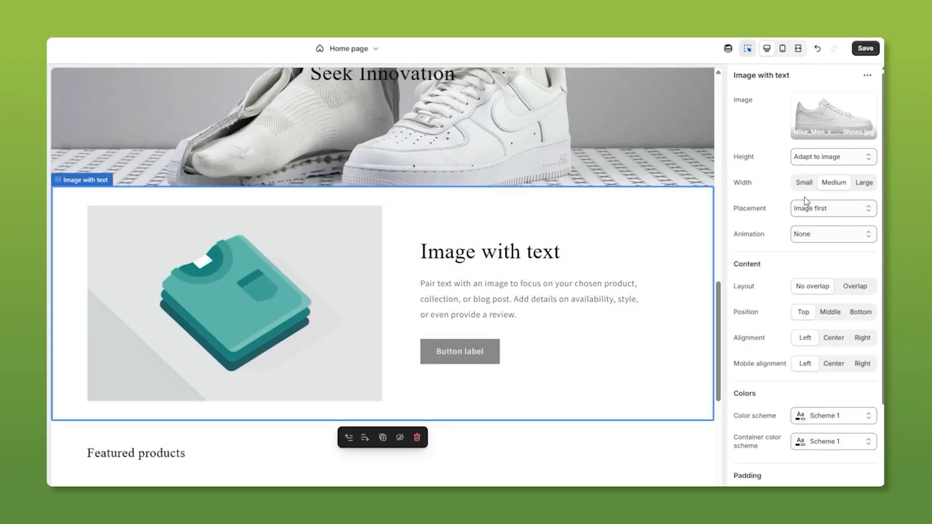
{"action": "left_click", "coordinate": [831, 157]}
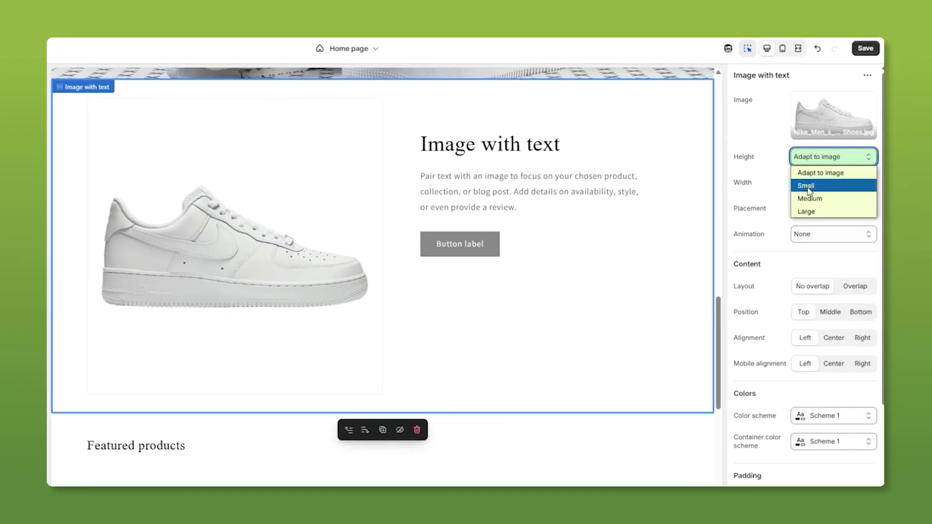
{"action": "left_click", "coordinate": [806, 185]}
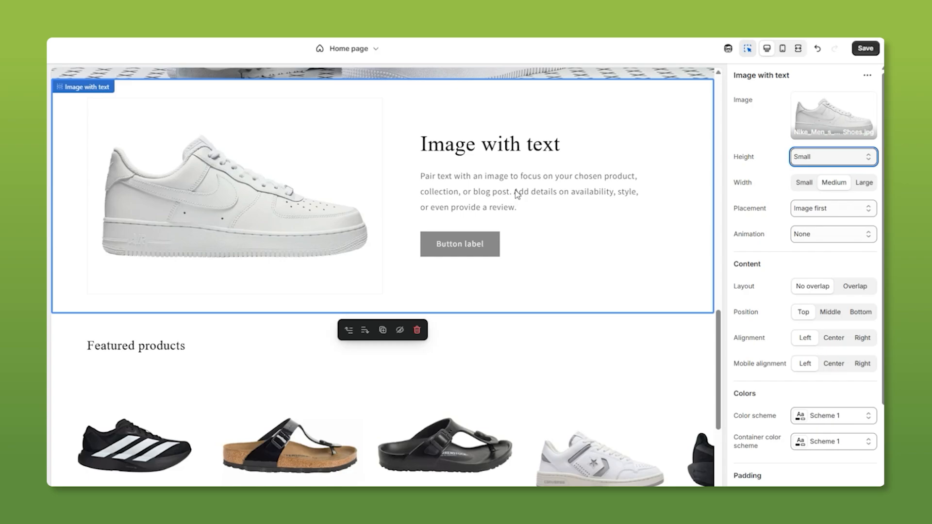
{"action": "left_click", "coordinate": [489, 144]}
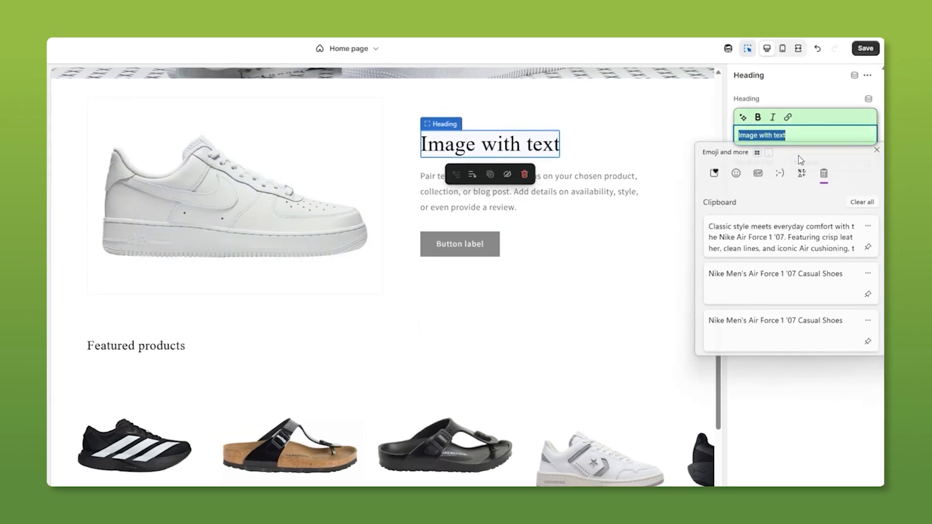
{"action": "left_click", "coordinate": [775, 283]}
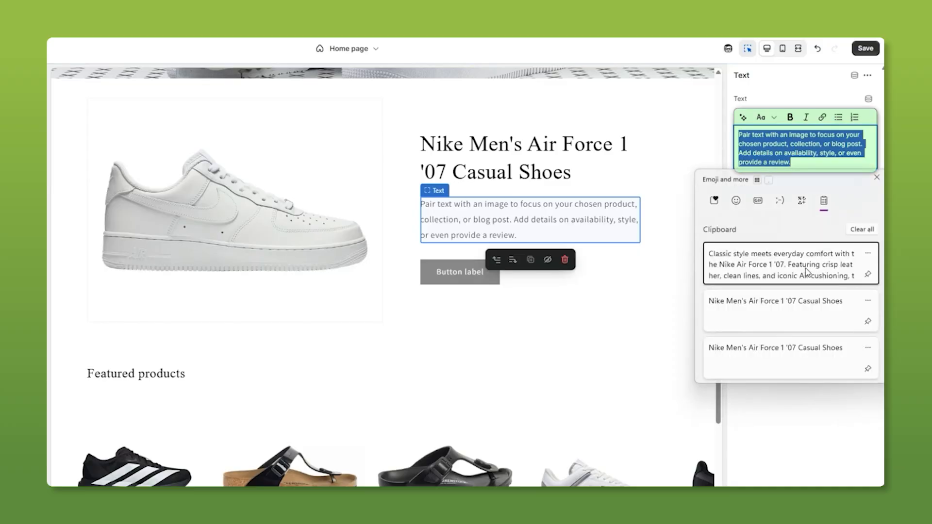
{"action": "left_click", "coordinate": [782, 264]}
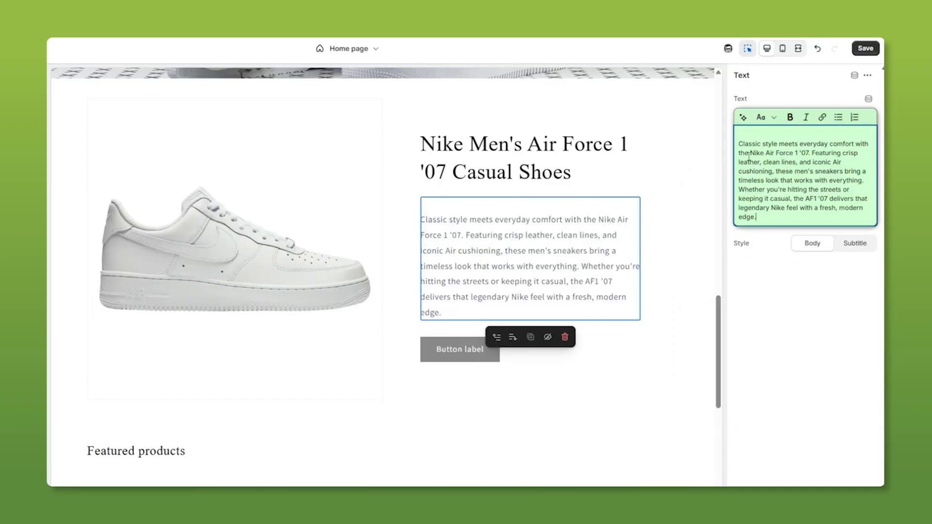
Center the section content and start adding a link for its button
{"action": "left_click", "coordinate": [666, 202]}
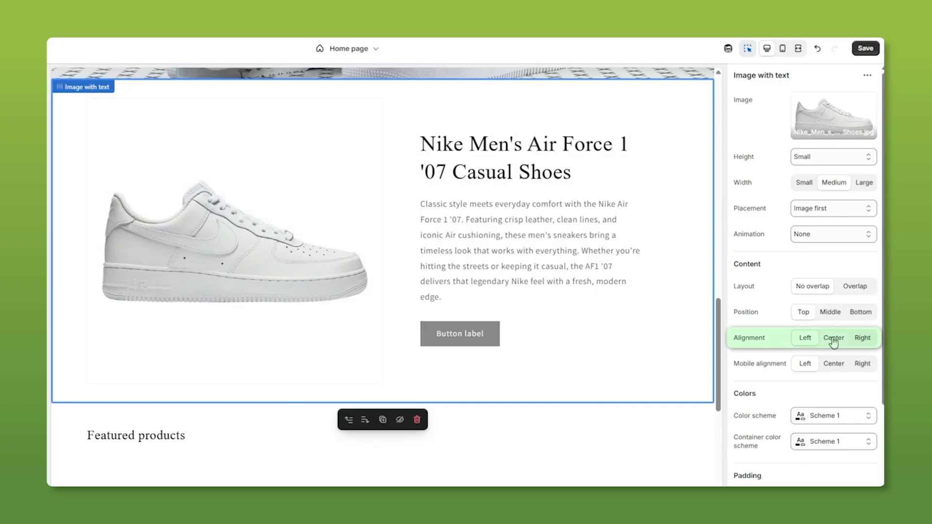
{"action": "left_click", "coordinate": [833, 338]}
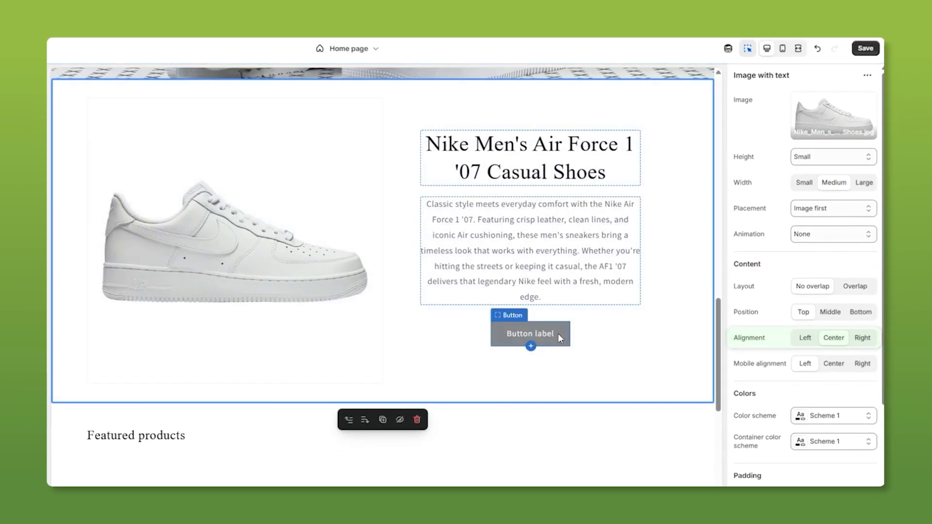
{"action": "left_click", "coordinate": [529, 333]}
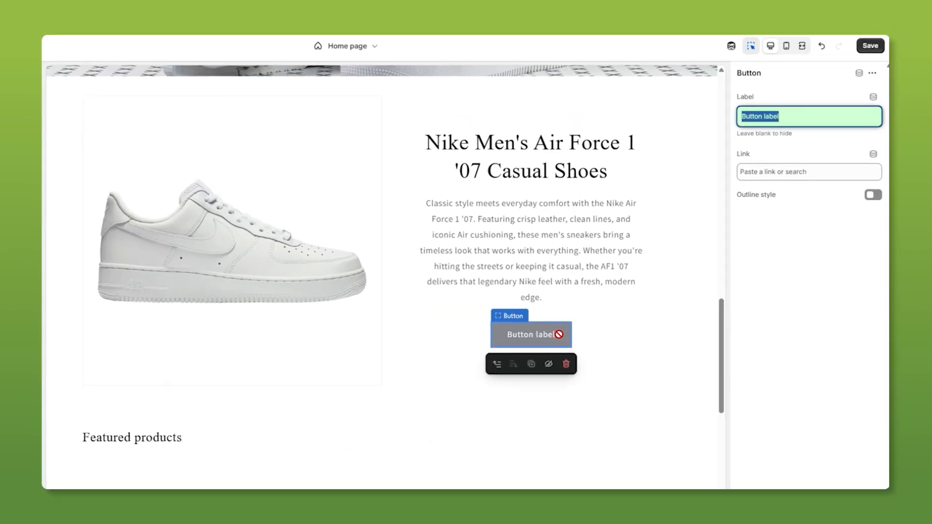
{"action": "left_click", "coordinate": [808, 173]}
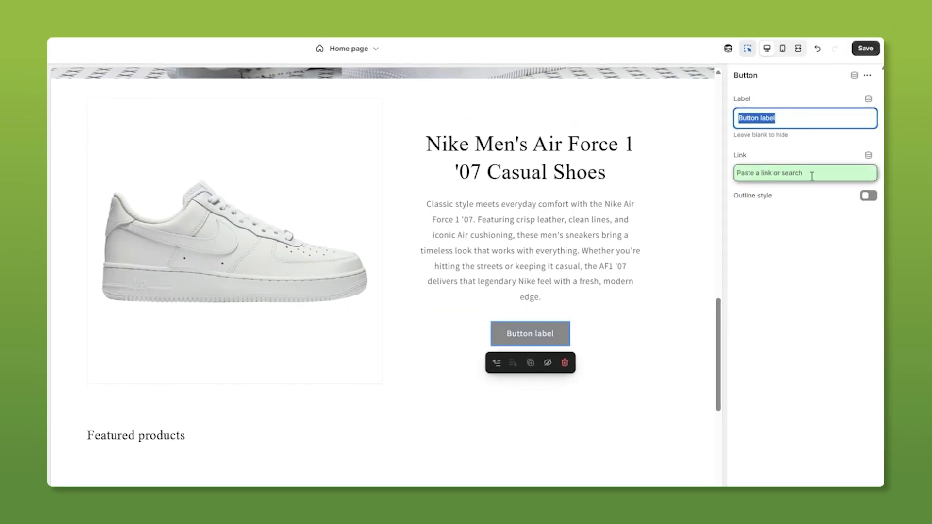
{"action": "left_click", "coordinate": [805, 173]}
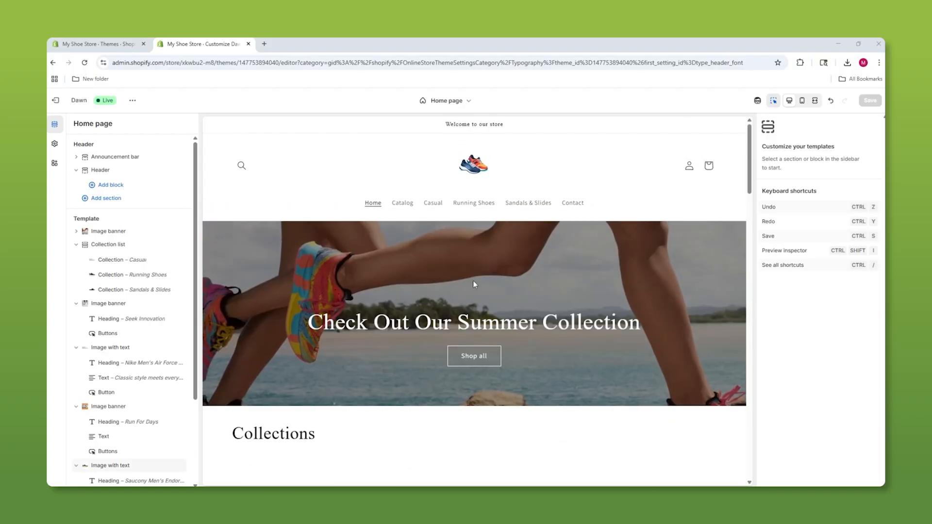
Set the header section's color scheme to Scheme 2
{"action": "left_click", "coordinate": [100, 169]}
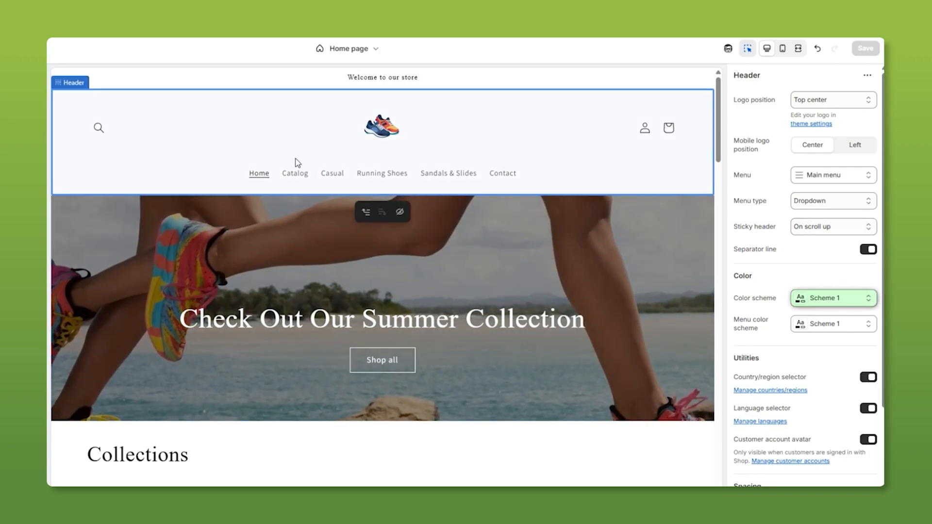
{"action": "left_click", "coordinate": [832, 298]}
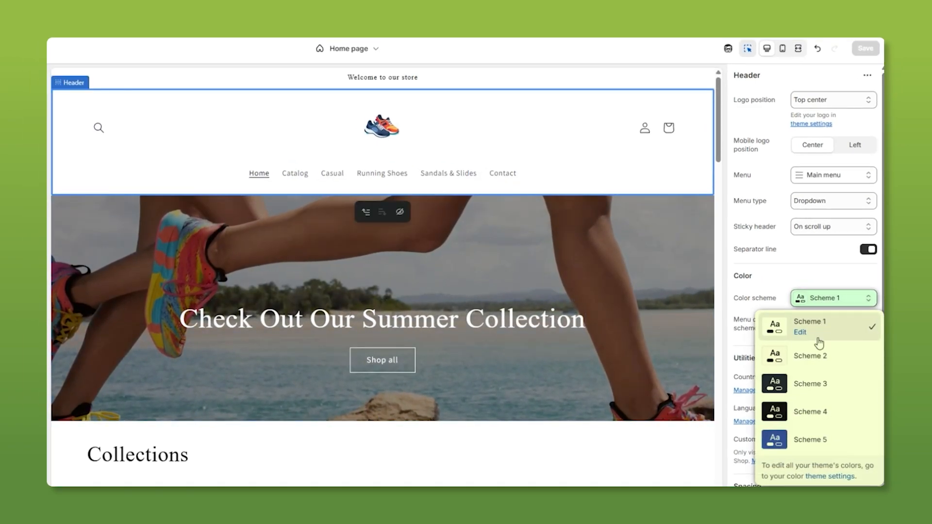
{"action": "left_click", "coordinate": [809, 355]}
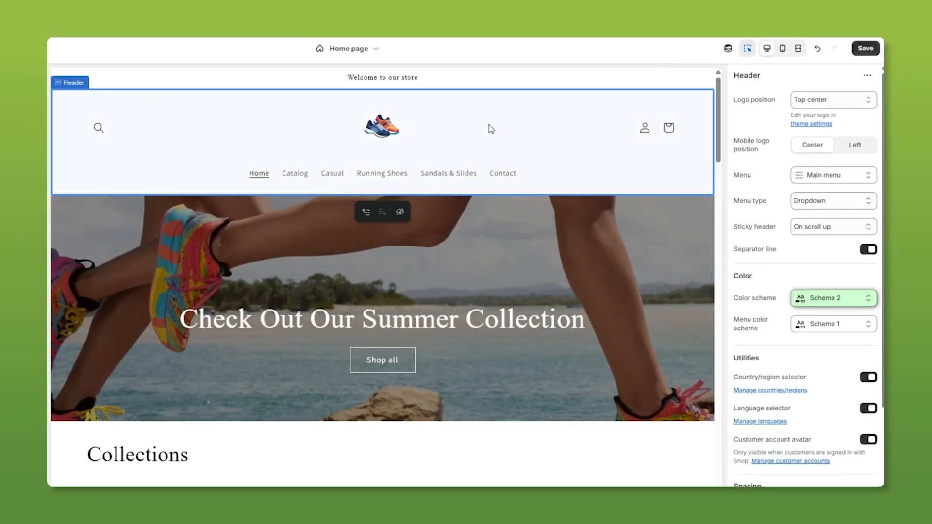
{"action": "scroll", "scroll_direction": "down", "scroll_amount": 3}
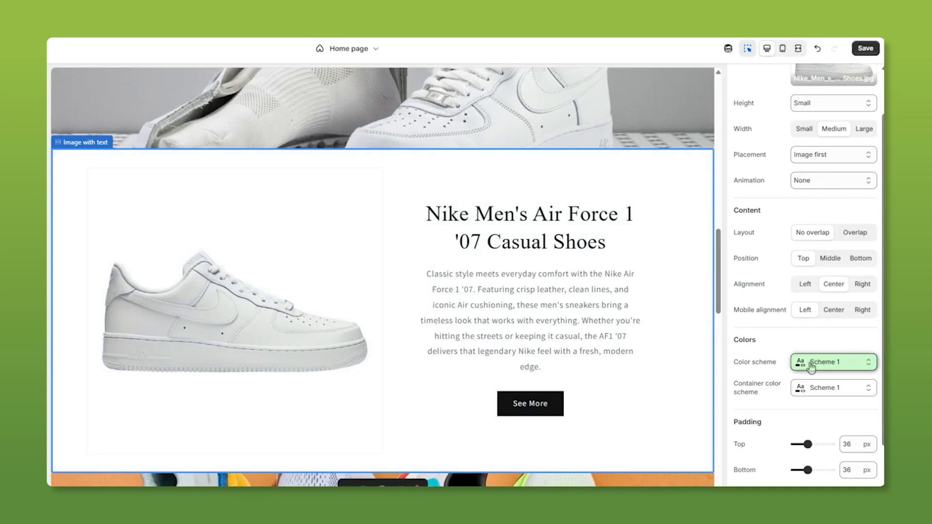
Set the Nike promo to Scheme 2 with a Scheme 3 container, then exit to the themes list
{"action": "left_click", "coordinate": [833, 362]}
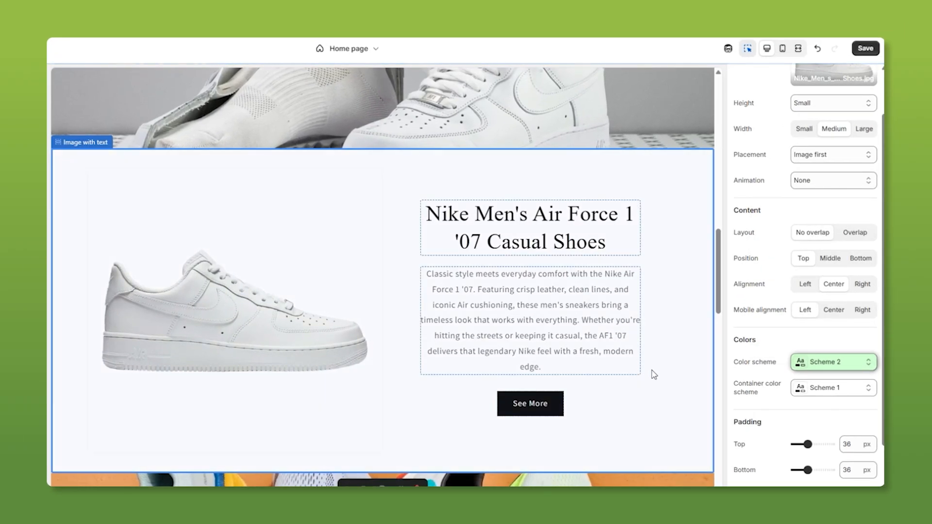
{"action": "left_click", "coordinate": [832, 387]}
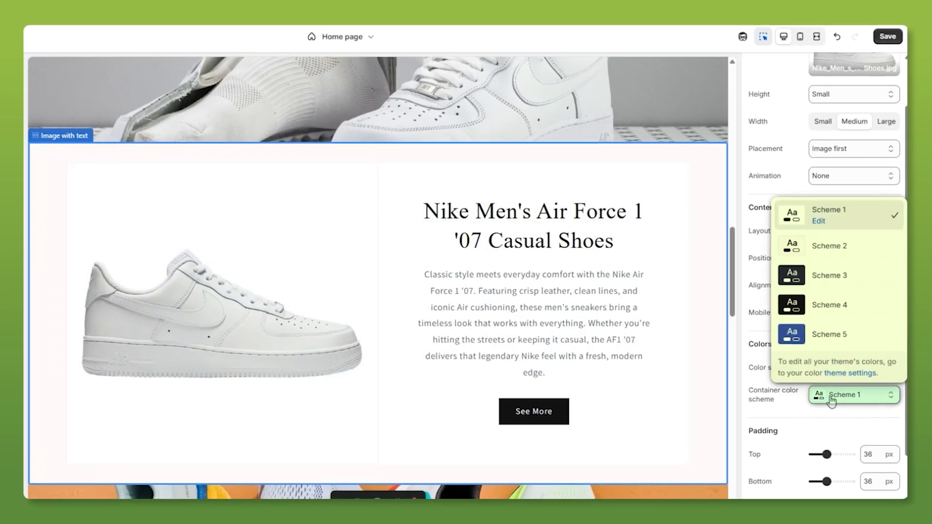
{"action": "left_click", "coordinate": [829, 274]}
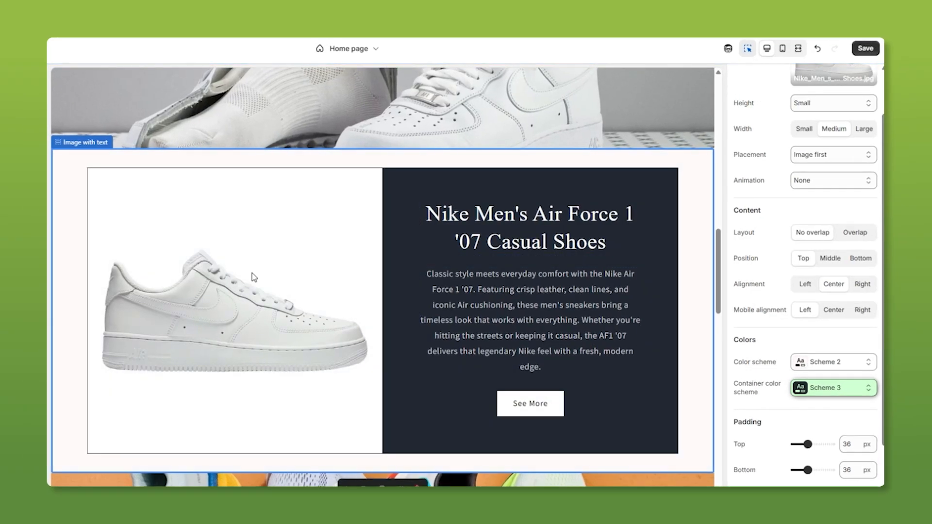
{"action": "scroll", "scroll_direction": "down", "scroll_amount": 3}
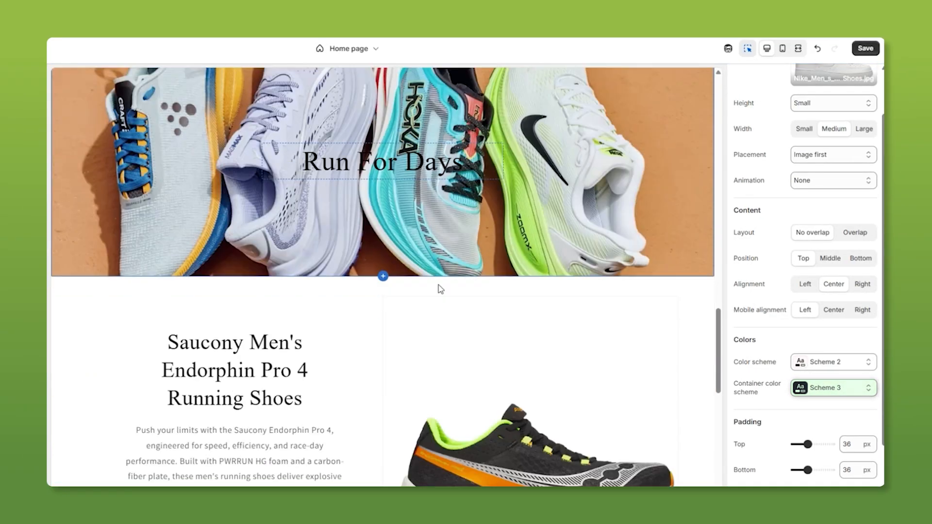
{"action": "scroll", "scroll_direction": "down", "scroll_amount": 3}
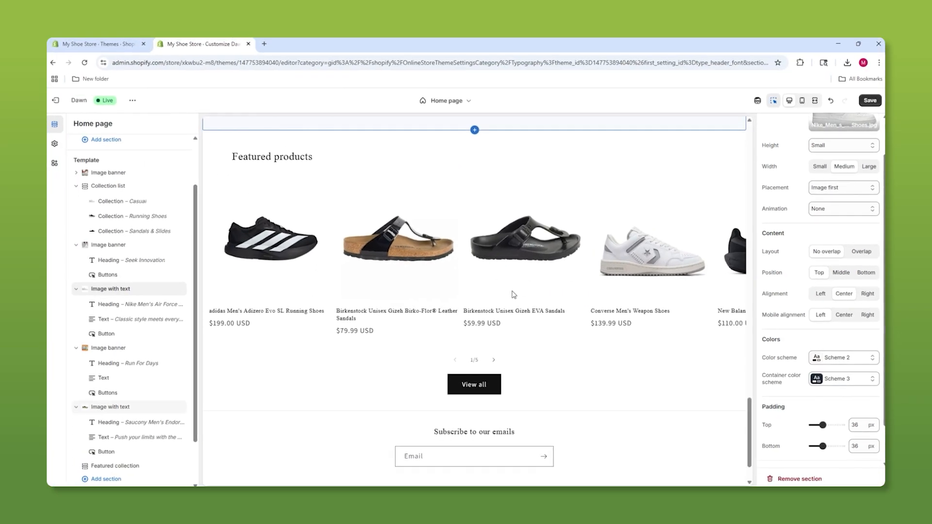
{"action": "left_click", "coordinate": [99, 43]}
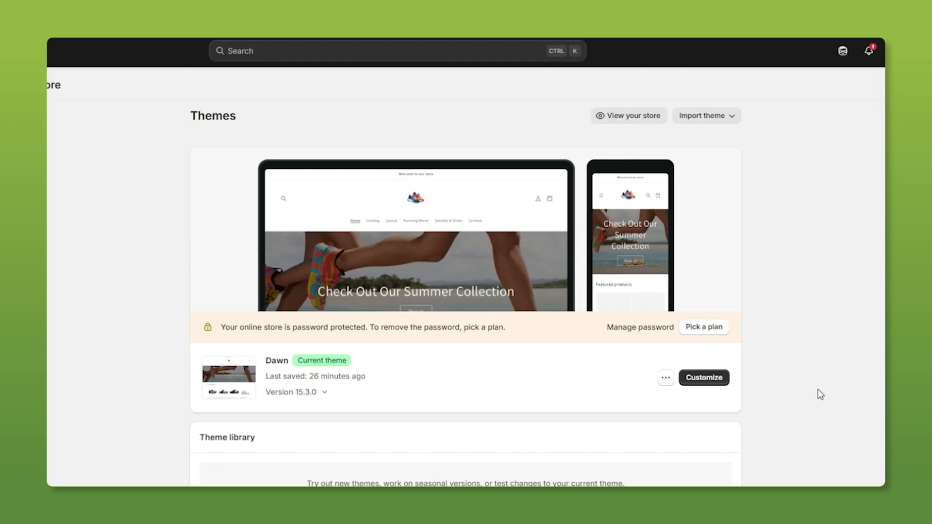
{"action": "mouse_move", "coordinate": [310, 326]}
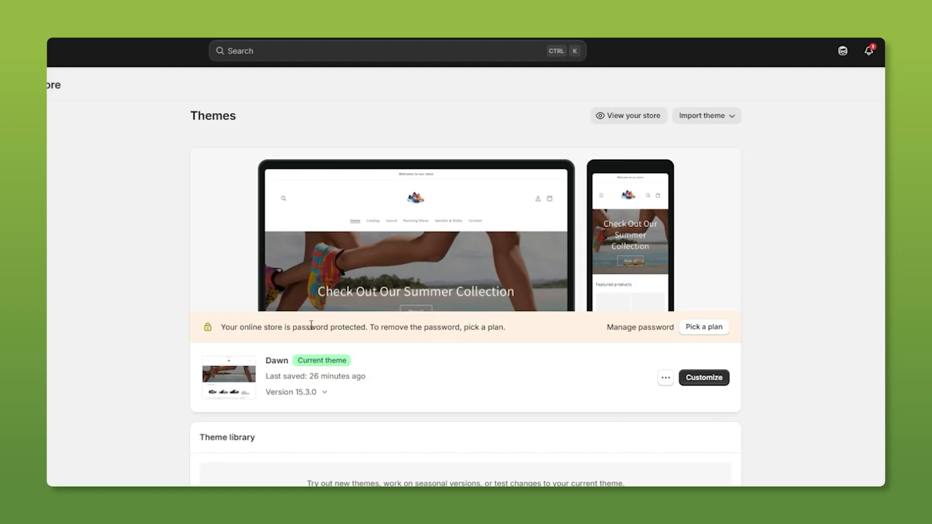
{"action": "mouse_move", "coordinate": [641, 328]}
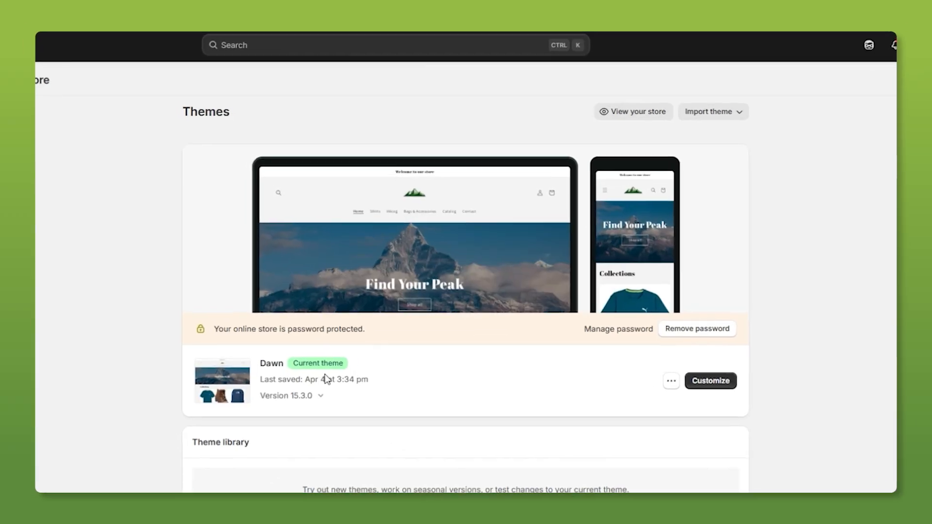
Open the Shopify Theme Store from the Themes page
{"action": "left_click", "coordinate": [696, 329]}
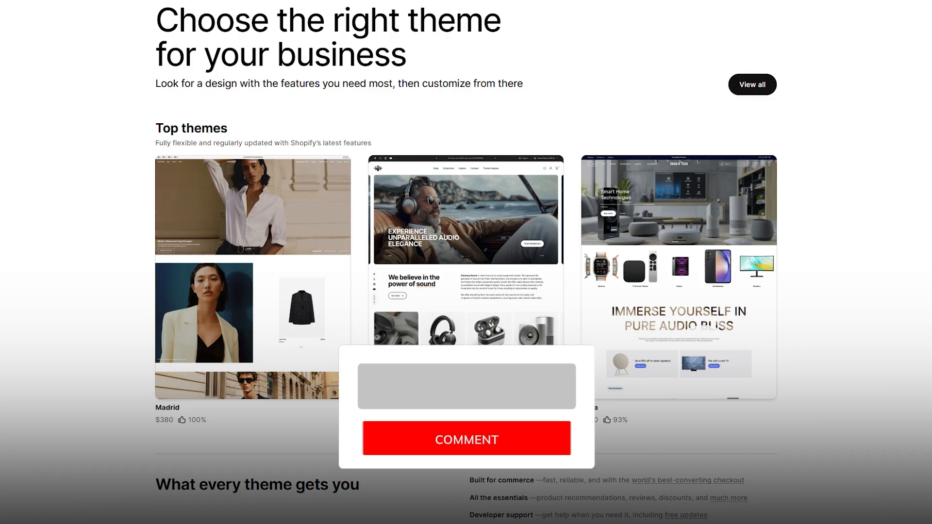
Enter the text 'This is amazing!!!!!!!!!!' while browsing the top themes
{"action": "type", "text": "This is amazing!!!!!!!!!!"}
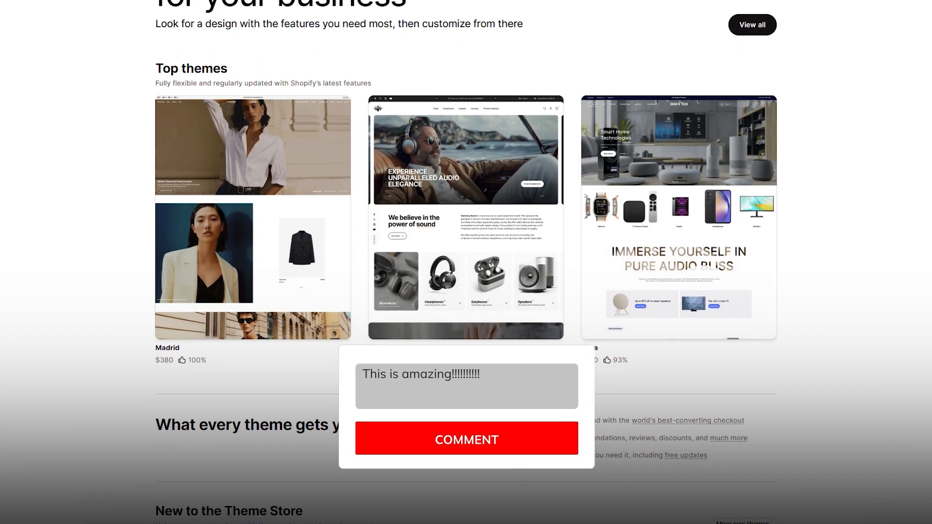